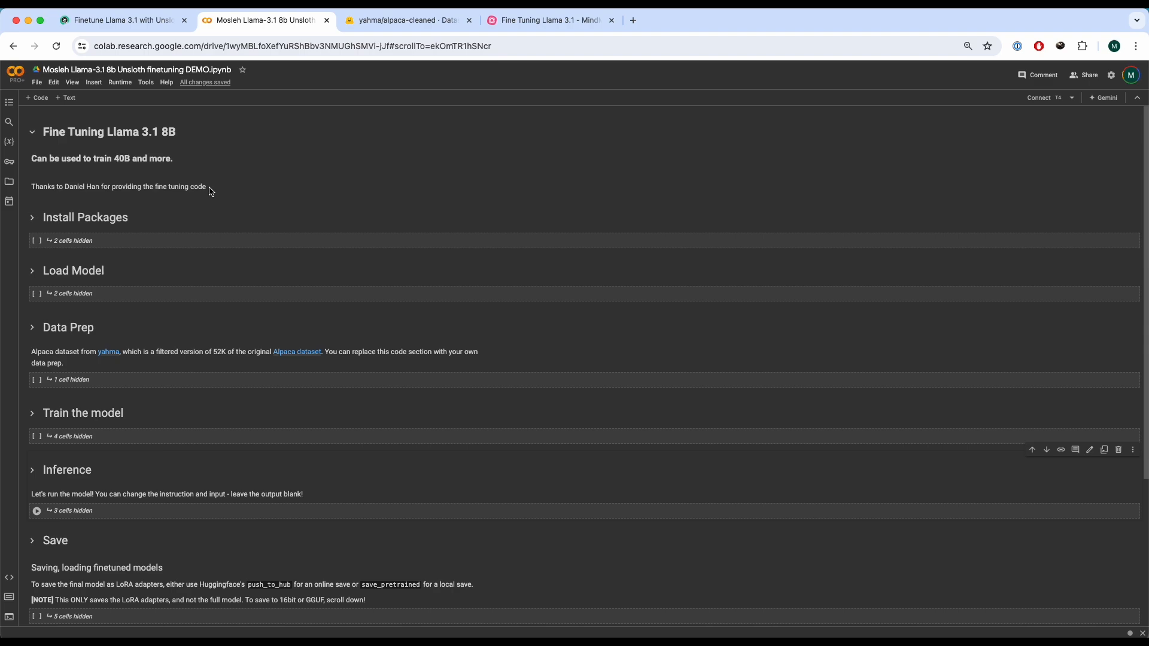
Switch to the 'Fine Tuning Llama 3.1 - MindMeister' tab to view the mind map
left_click(546, 21)
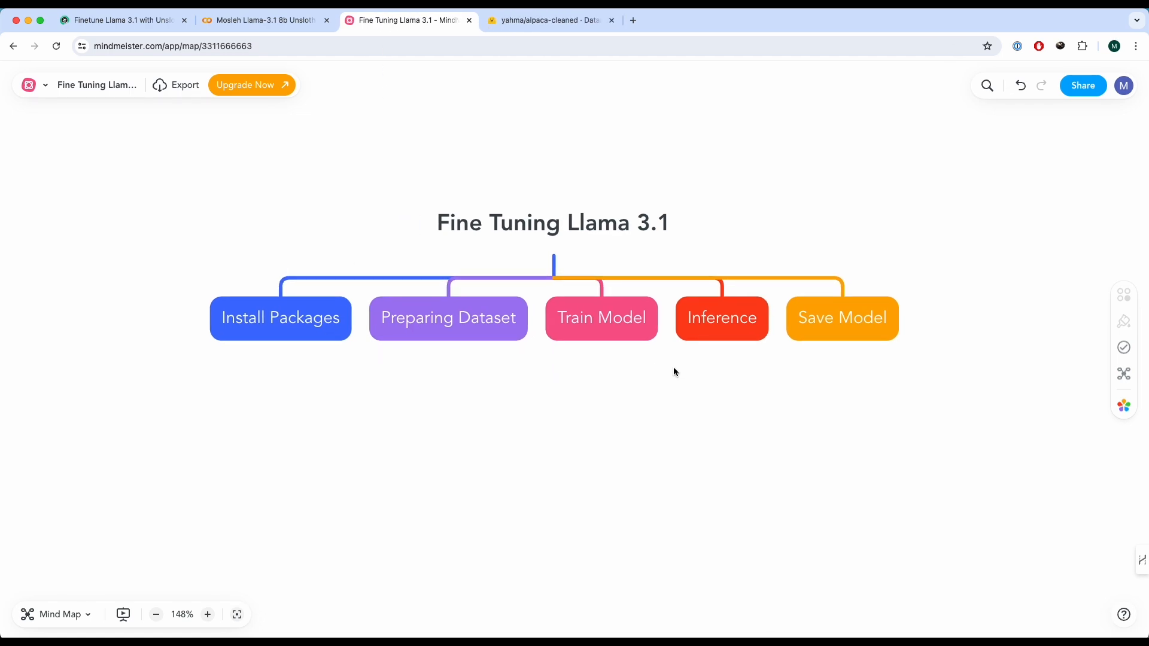
mouse_move(309, 339)
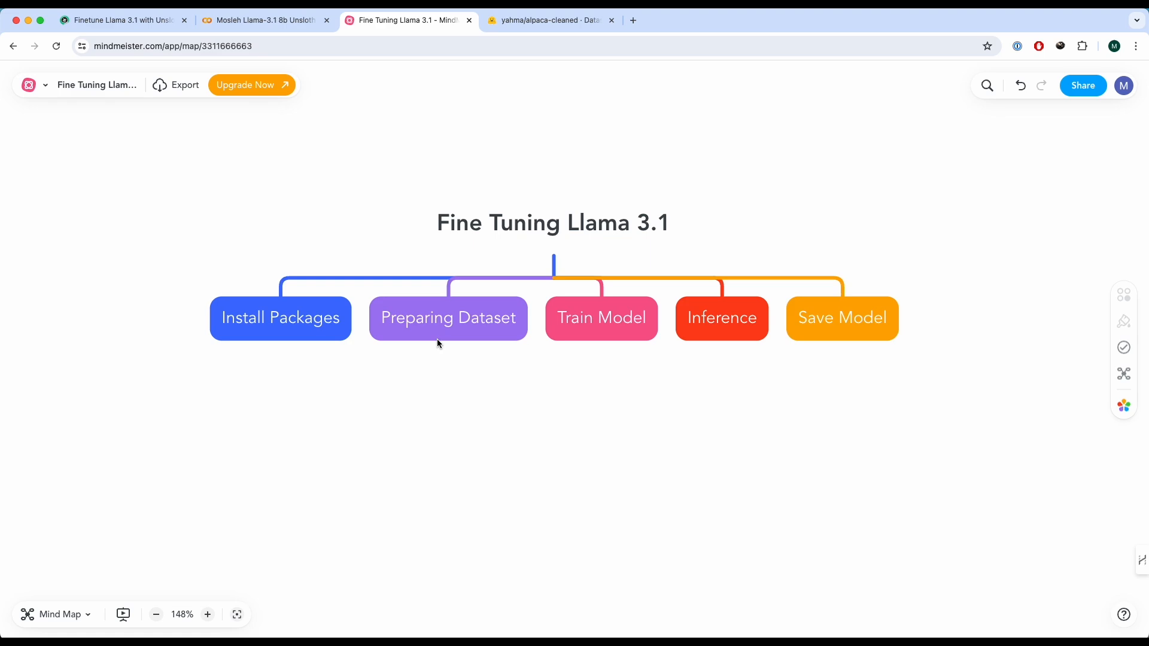
mouse_move(612, 328)
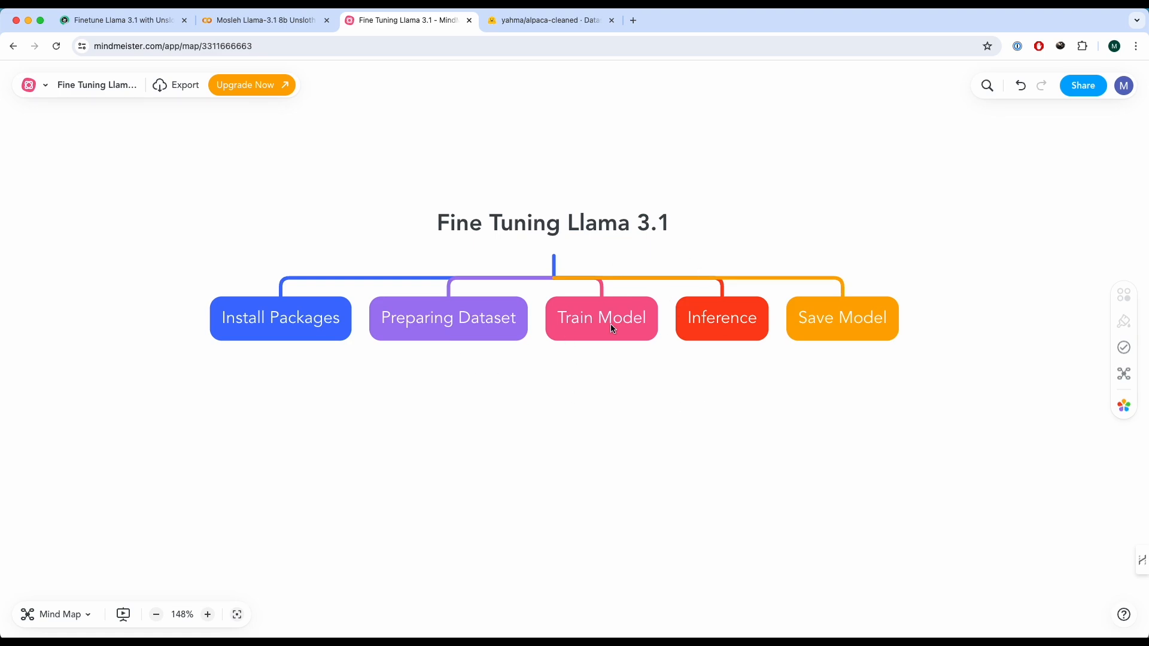
mouse_move(720, 323)
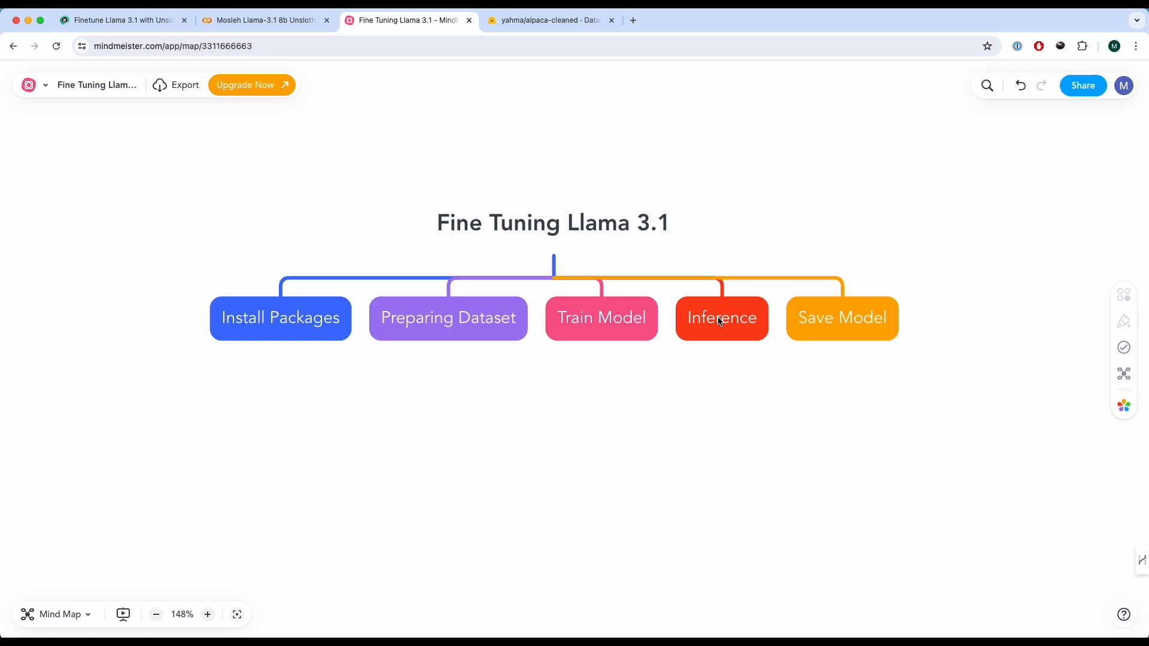
mouse_move(791, 360)
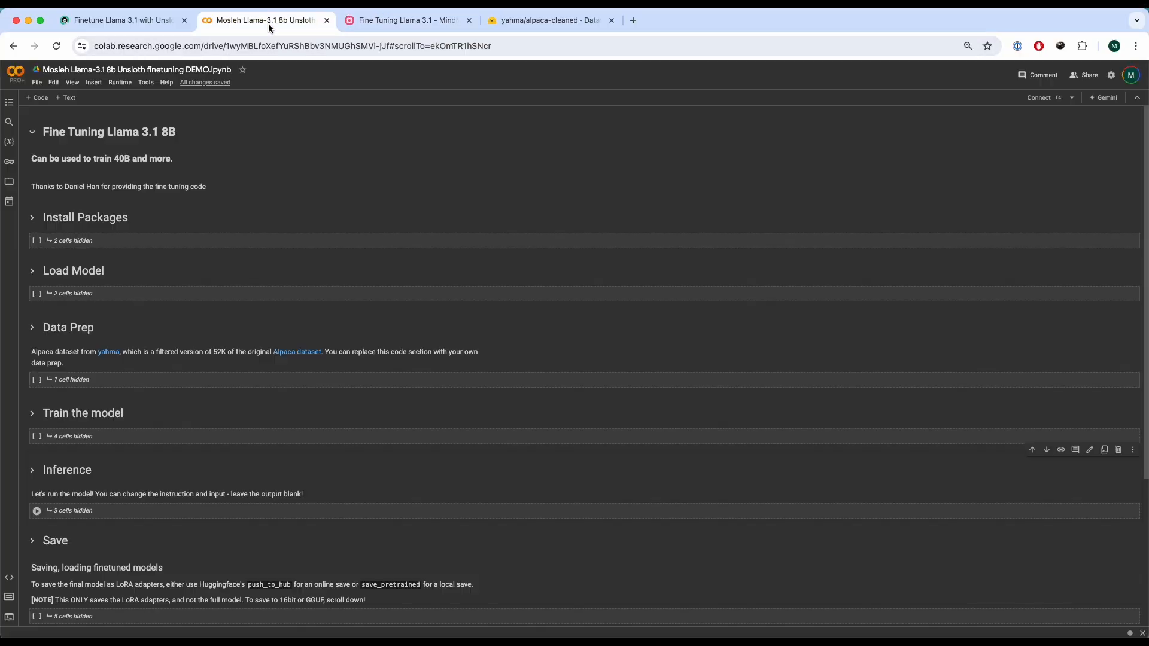
Expand Install Packages and run the pip cell installing Unsloth, xformers, trl, peft and bitsandbytes
left_click(33, 217)
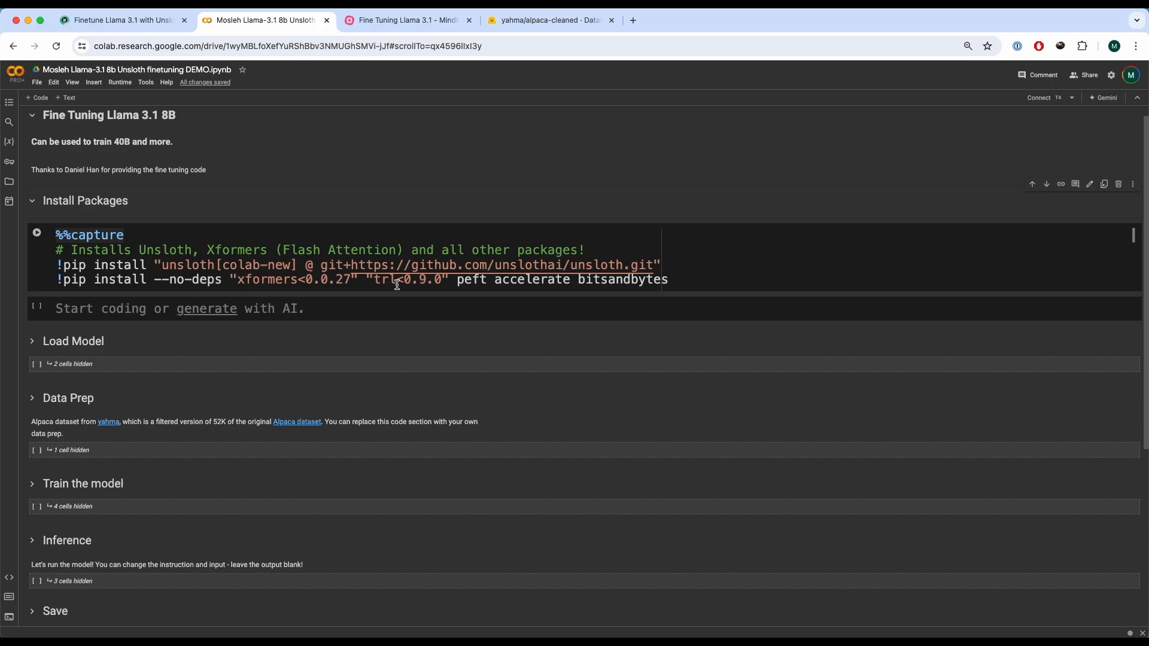
left_click(779, 283)
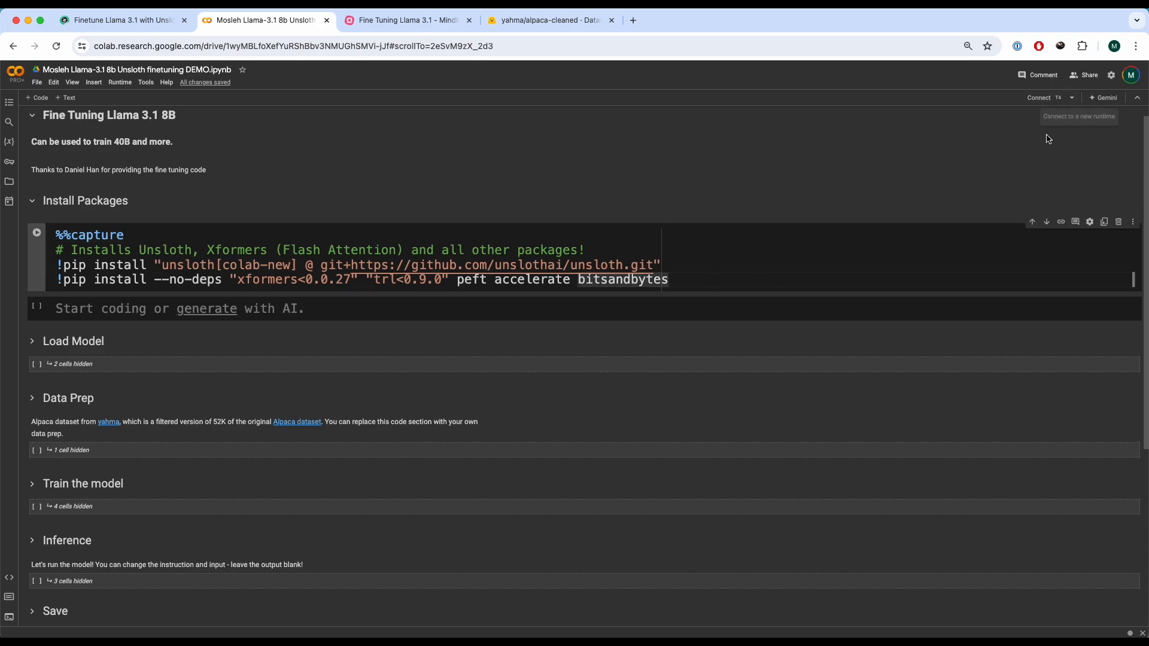
mouse_move(903, 226)
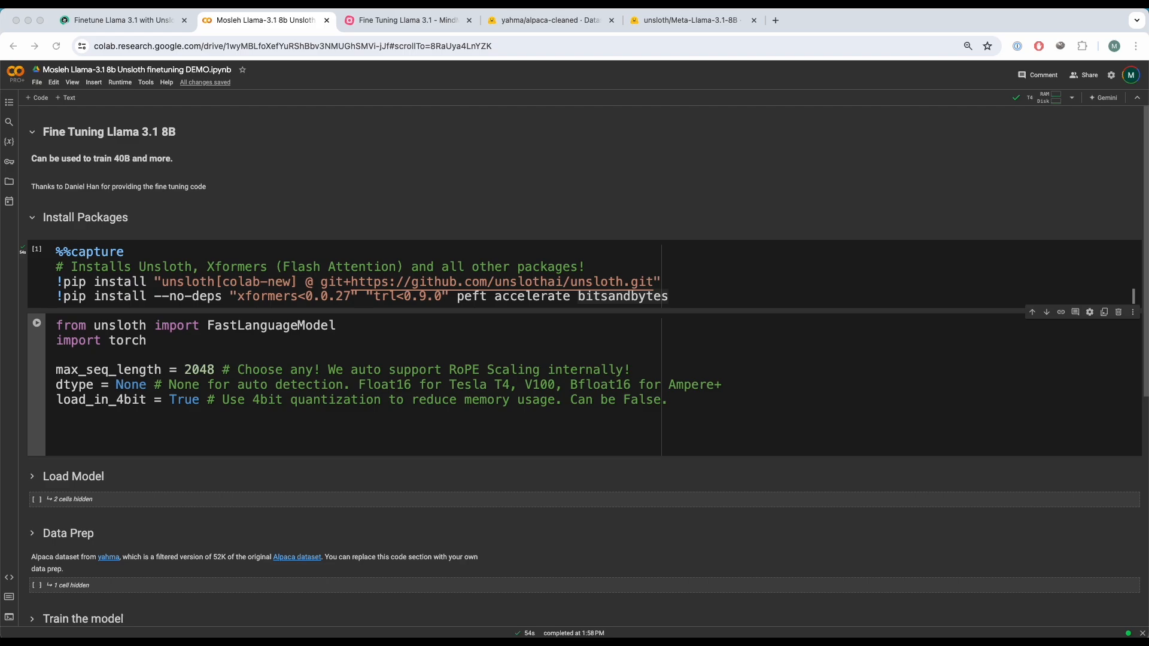
Review the unsloth/Meta-Llama-3.1-8B model card on Hugging Face, then return to the notebook
left_click(683, 21)
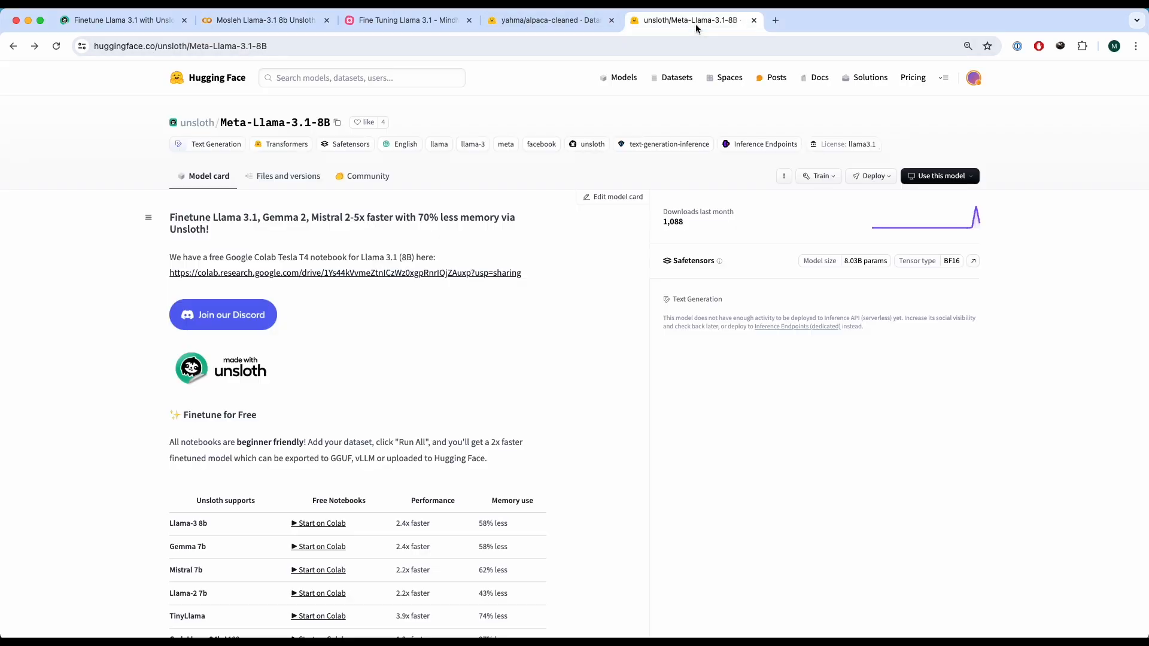
mouse_move(421, 319)
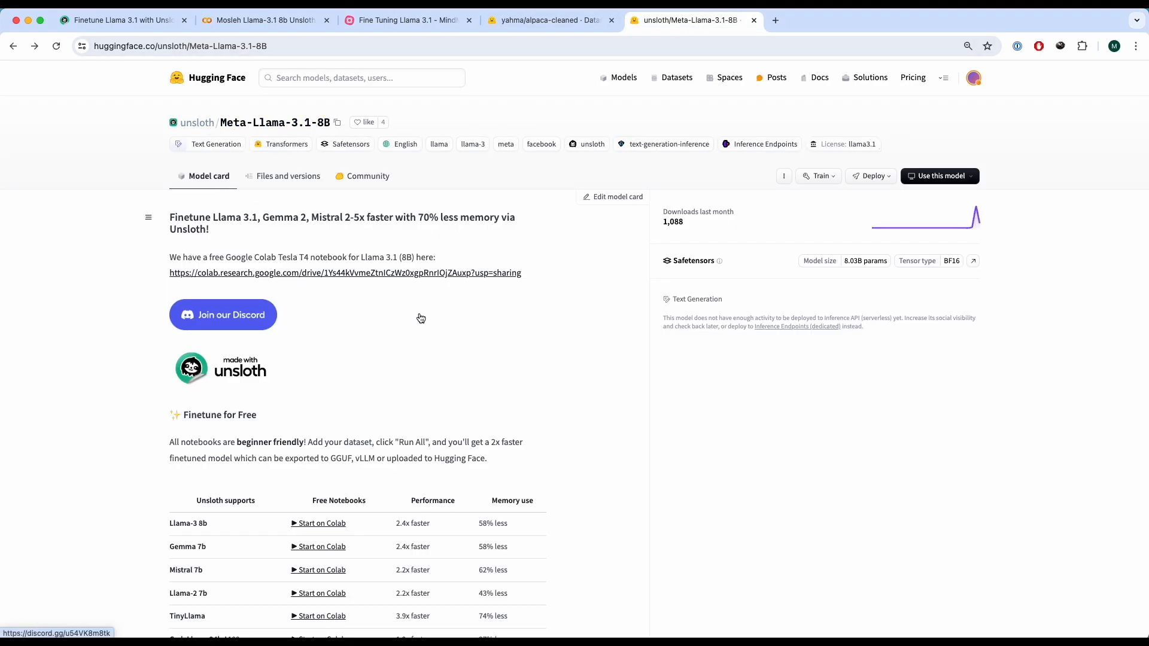
mouse_move(407, 285)
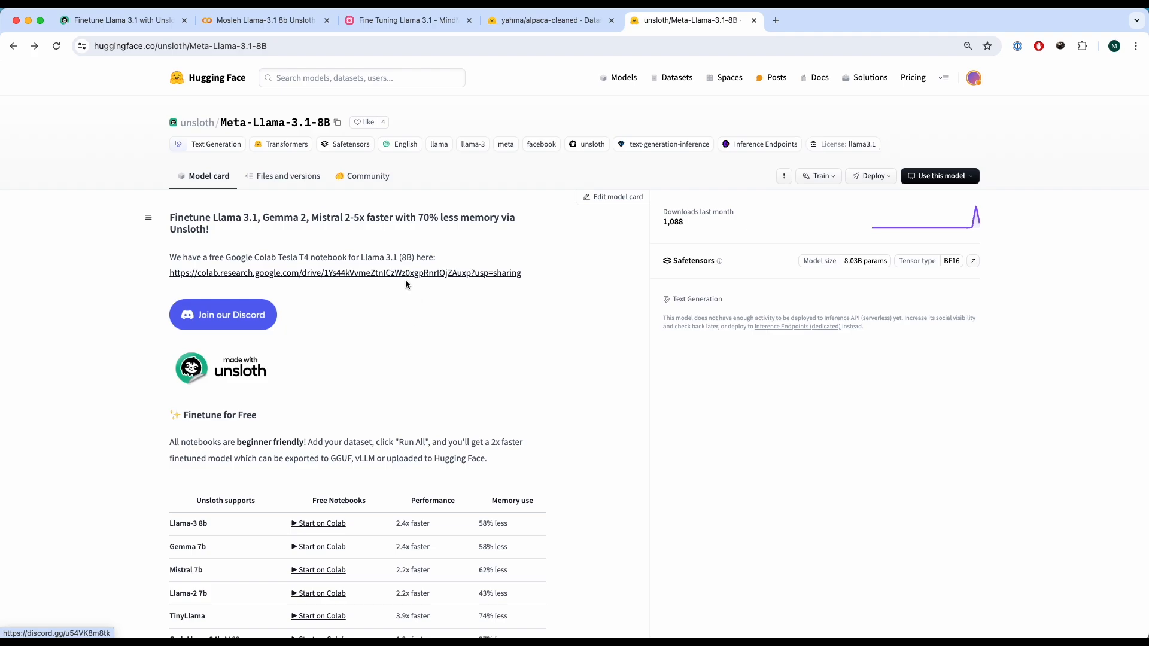
left_click(265, 19)
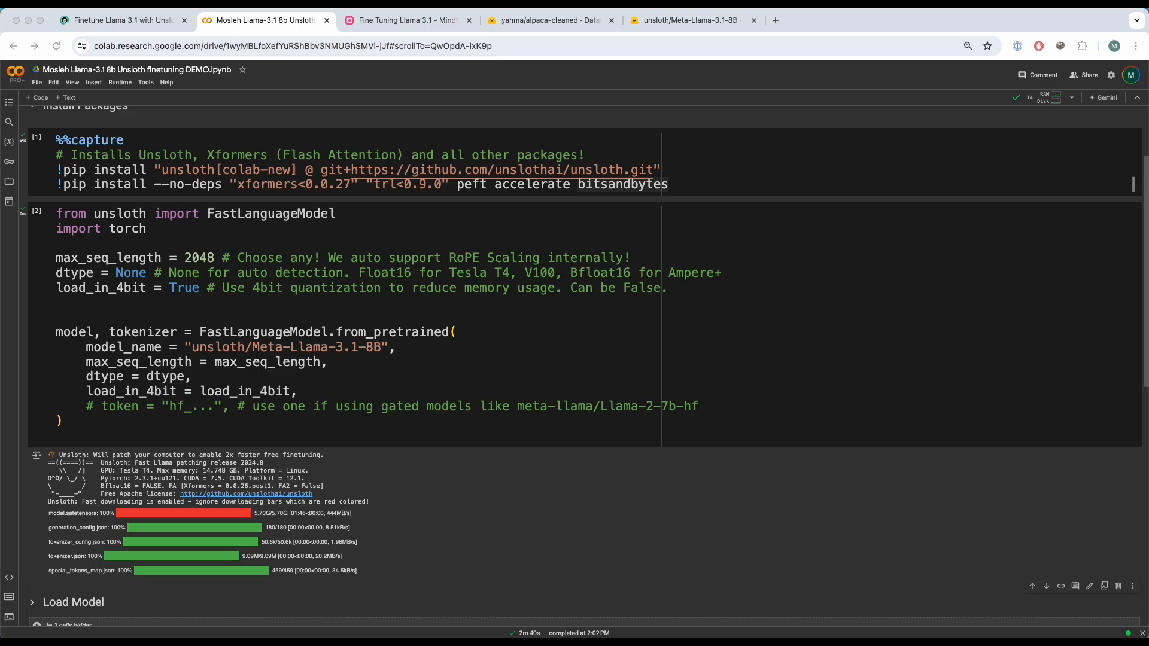
Scroll to the LoRA adapter cell and highlight its model argument
scroll("down", 3)
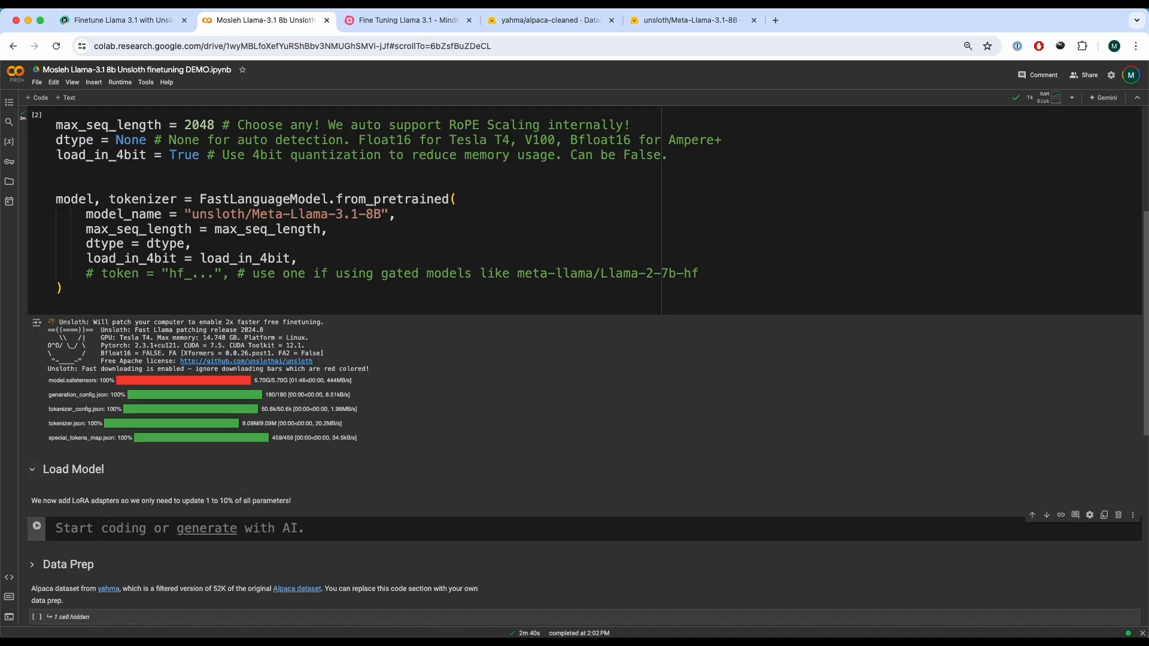
scroll("down", 3)
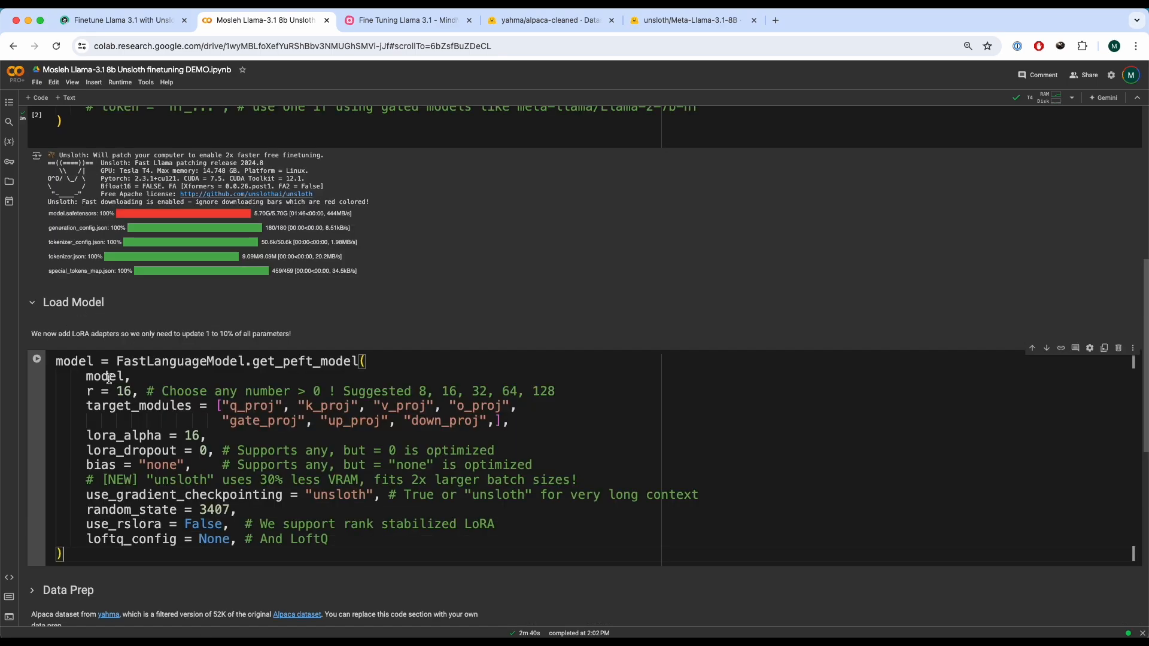
double_click(105, 376)
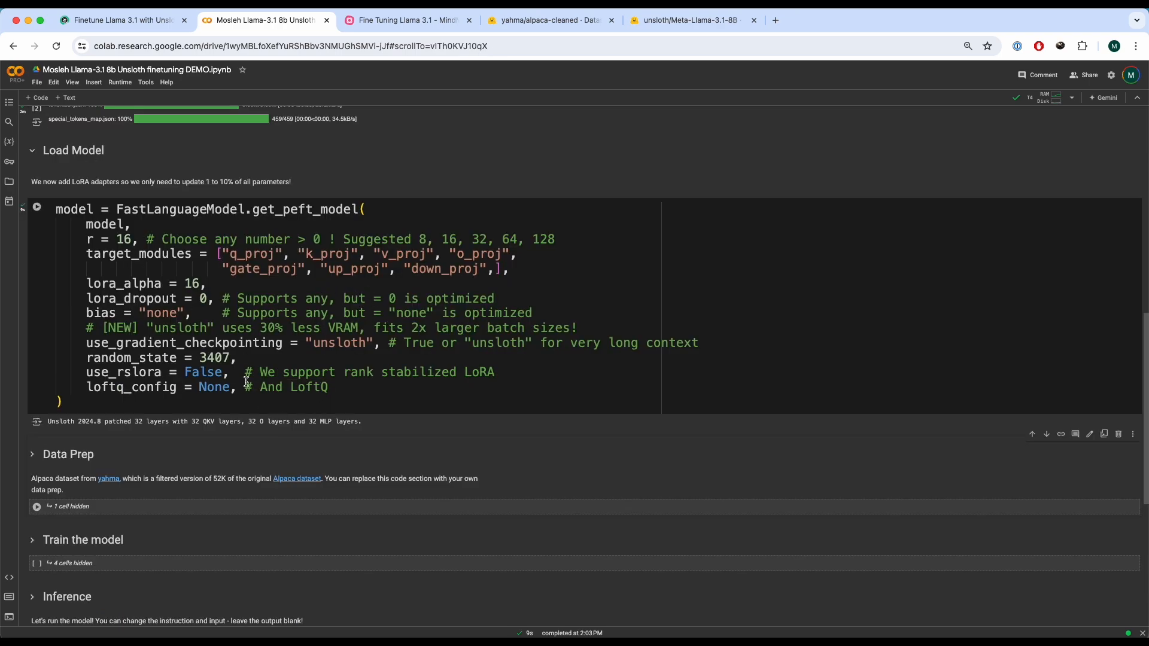
mouse_move(363, 347)
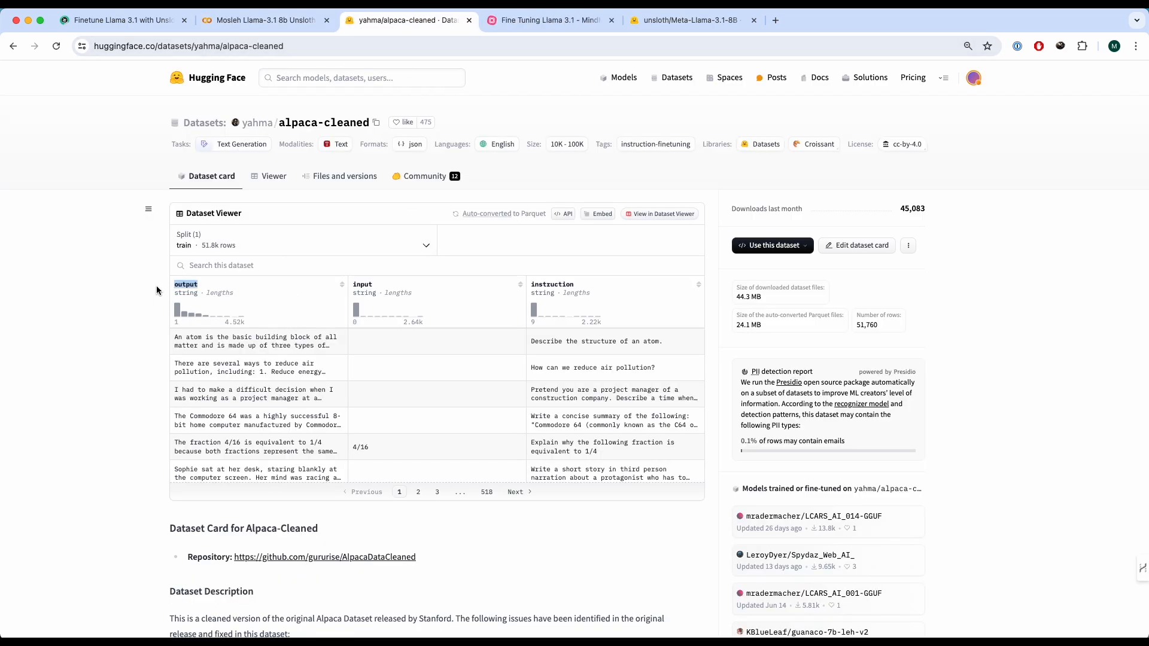
mouse_move(609, 309)
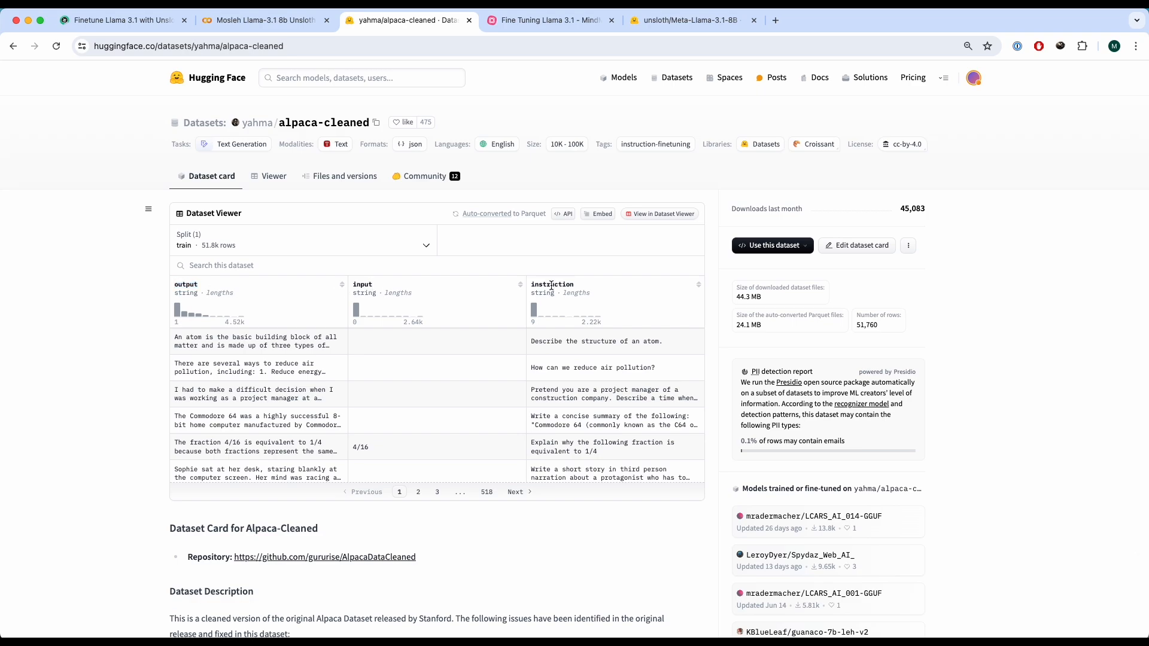
Point out the instruction column in the alpaca-cleaned Dataset Viewer, then return to Colab
double_click(186, 284)
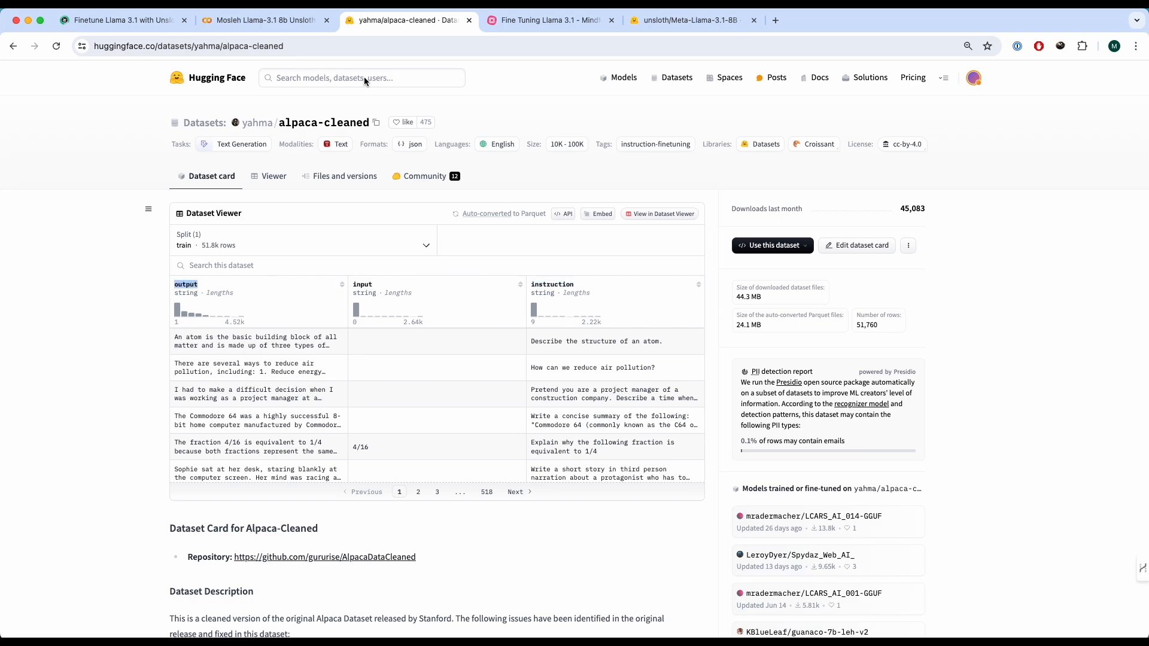
left_click(265, 20)
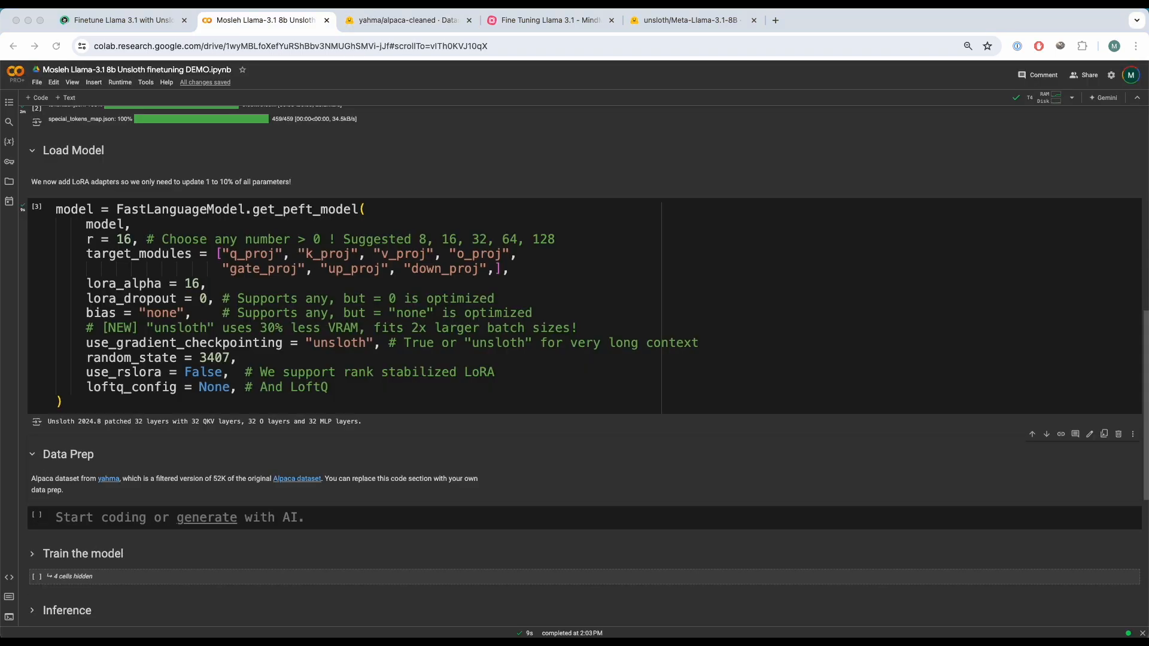
Scroll through the Data Prep code, highlighting load_dataset, then switch to the Data Society page
scroll("down", 3)
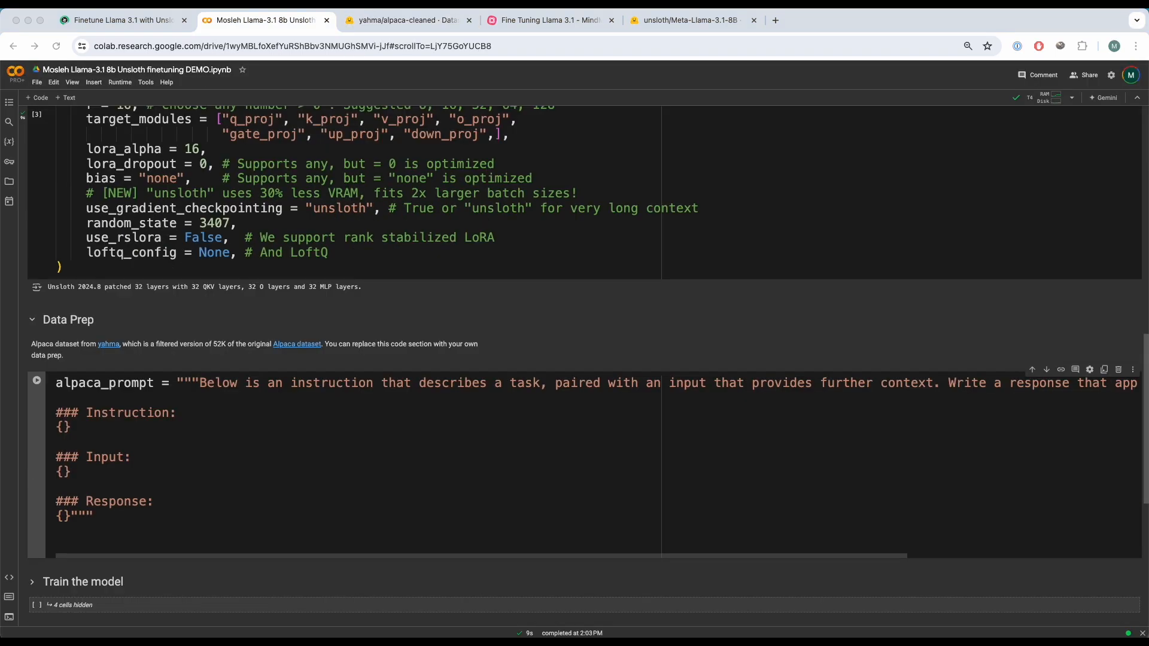
scroll("down", 3)
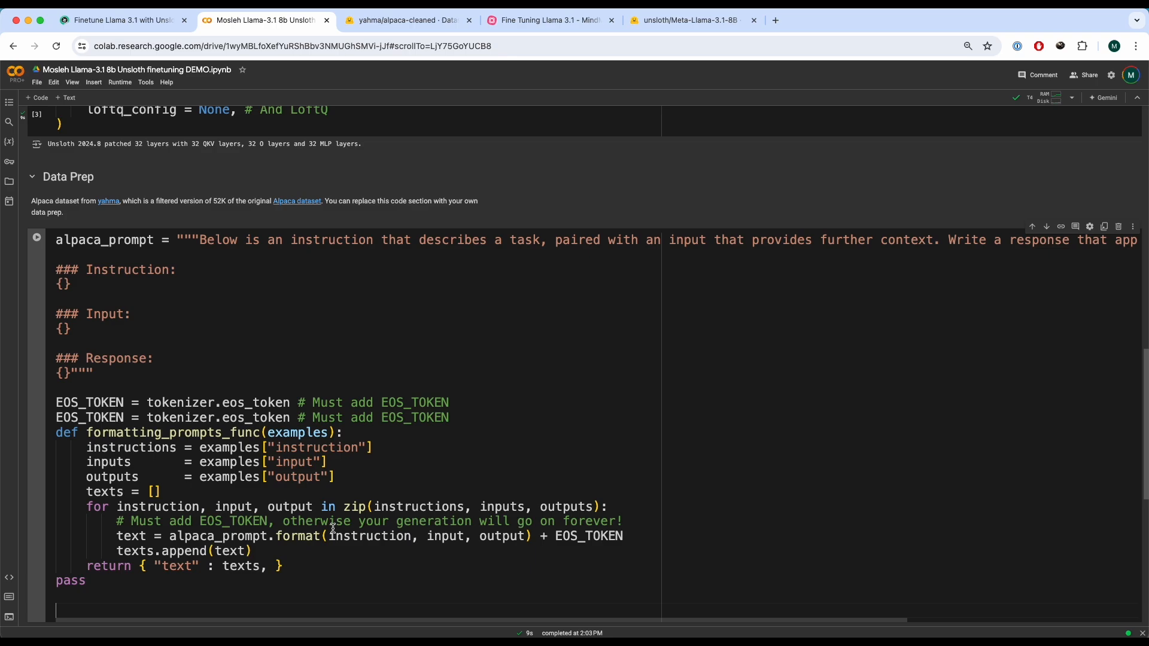
scroll("down", 3)
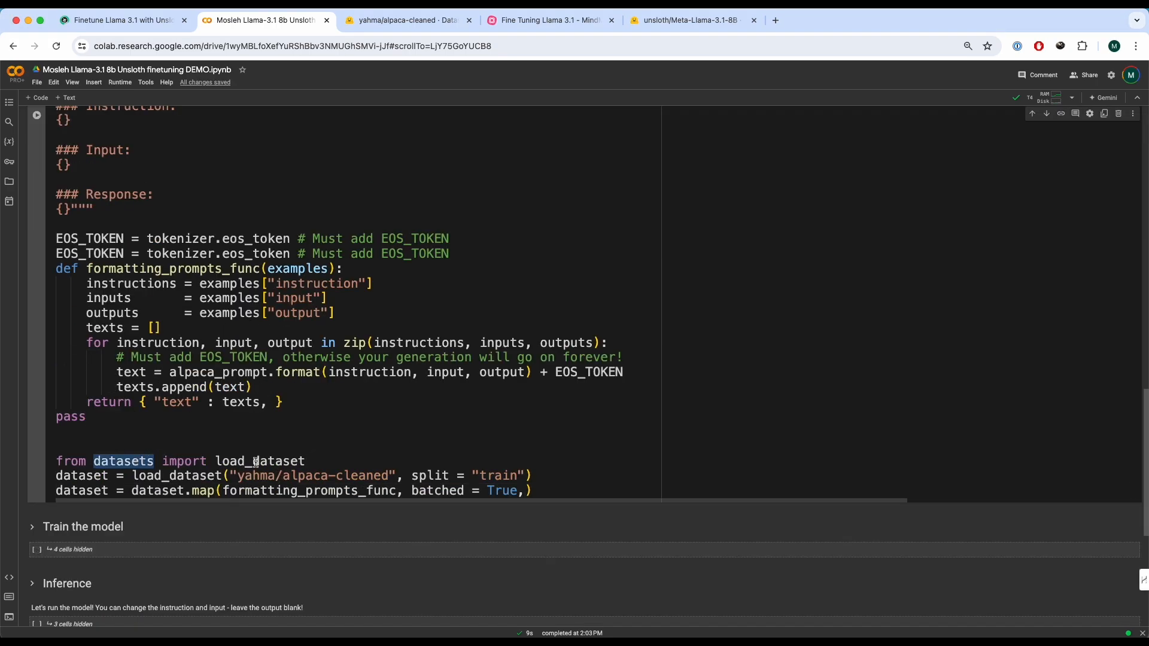
double_click(313, 475)
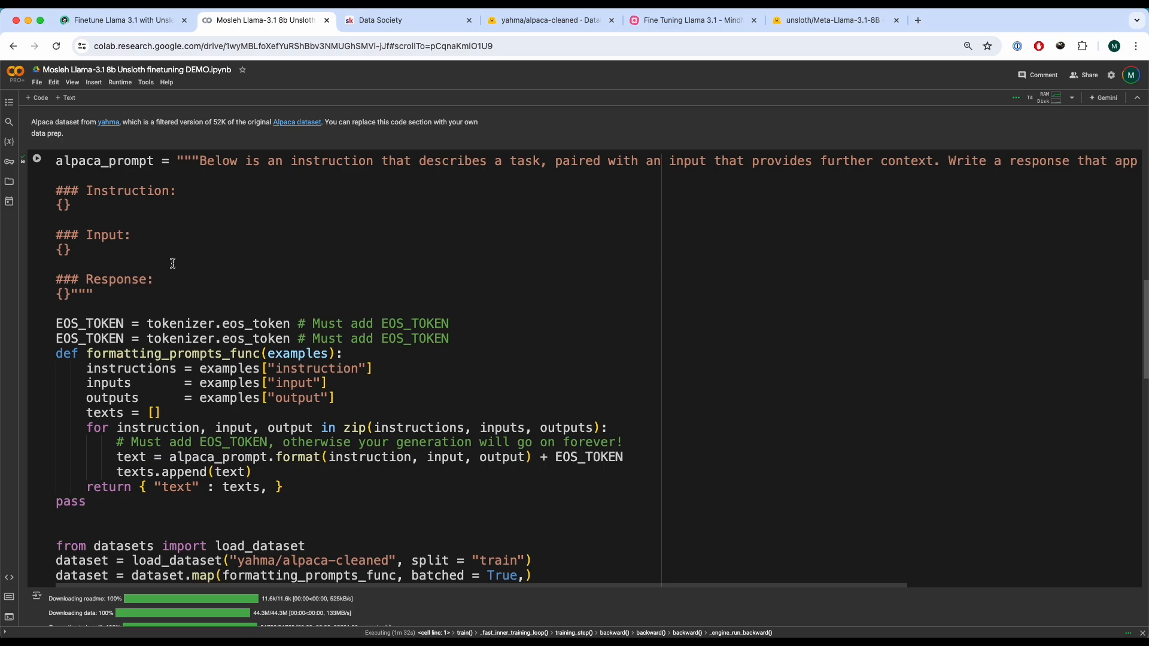
mouse_move(178, 270)
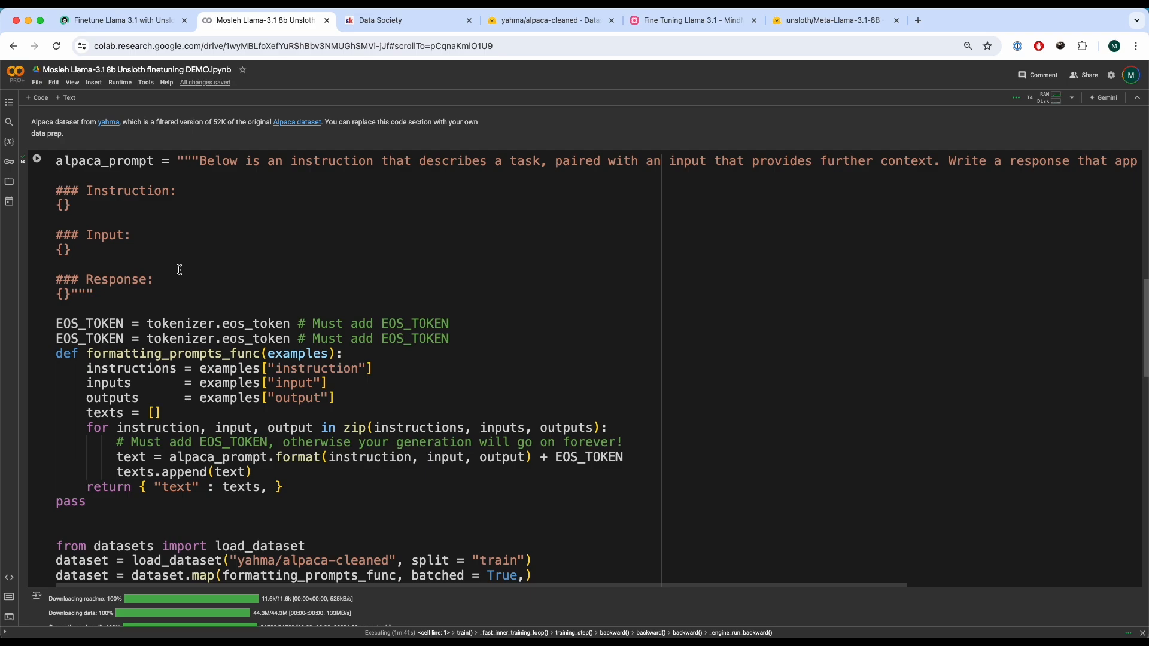
left_click(394, 20)
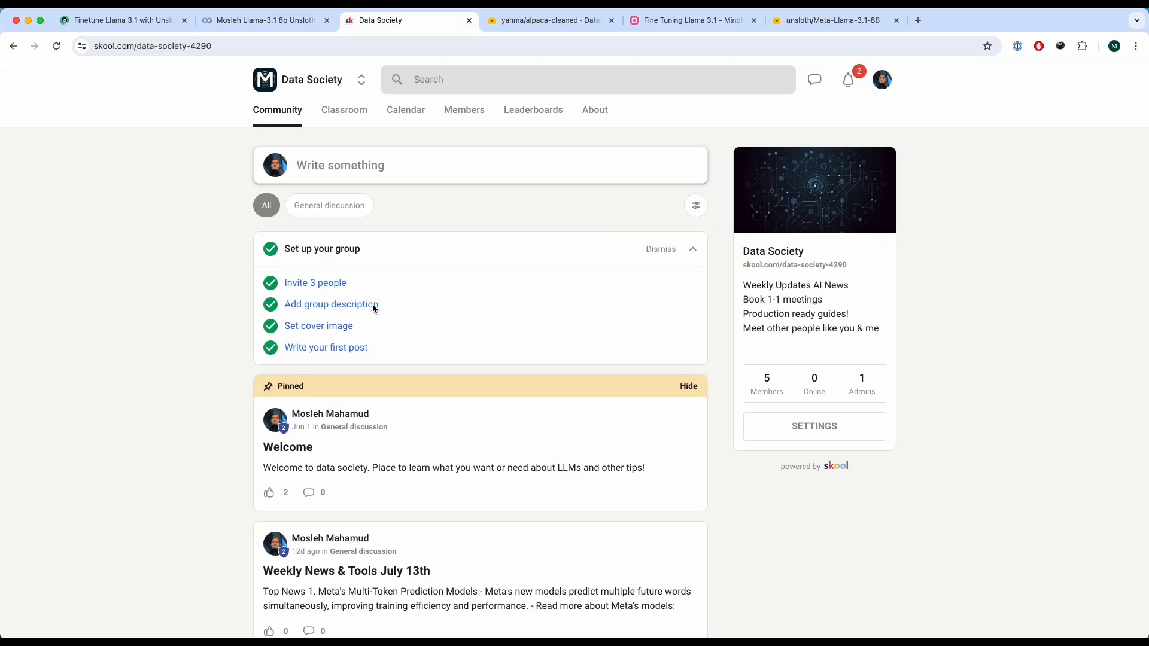
Browse the Data Society Classroom course cards, then close that tab to return to Colab
left_click(344, 110)
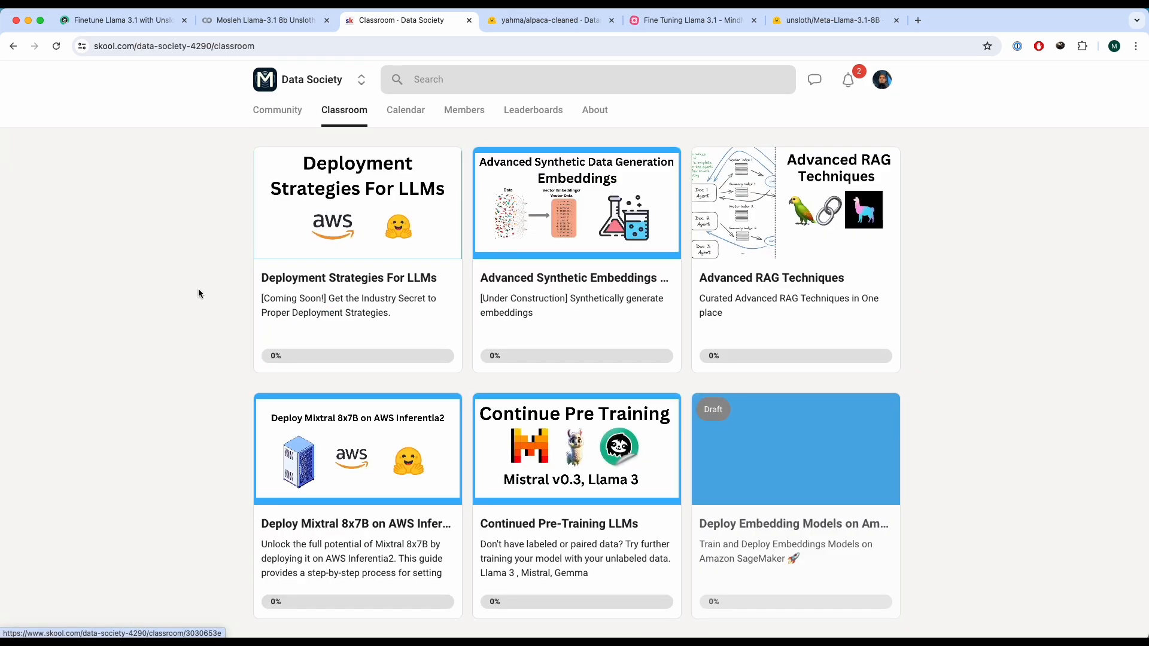
mouse_move(494, 295)
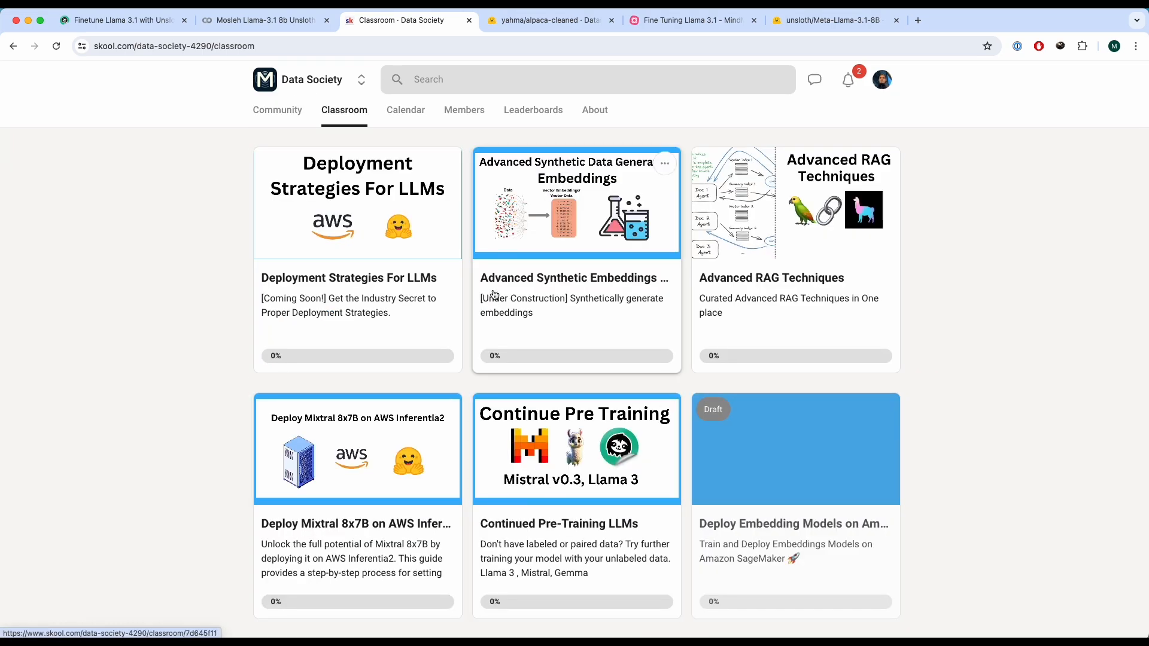
scroll("down", 3)
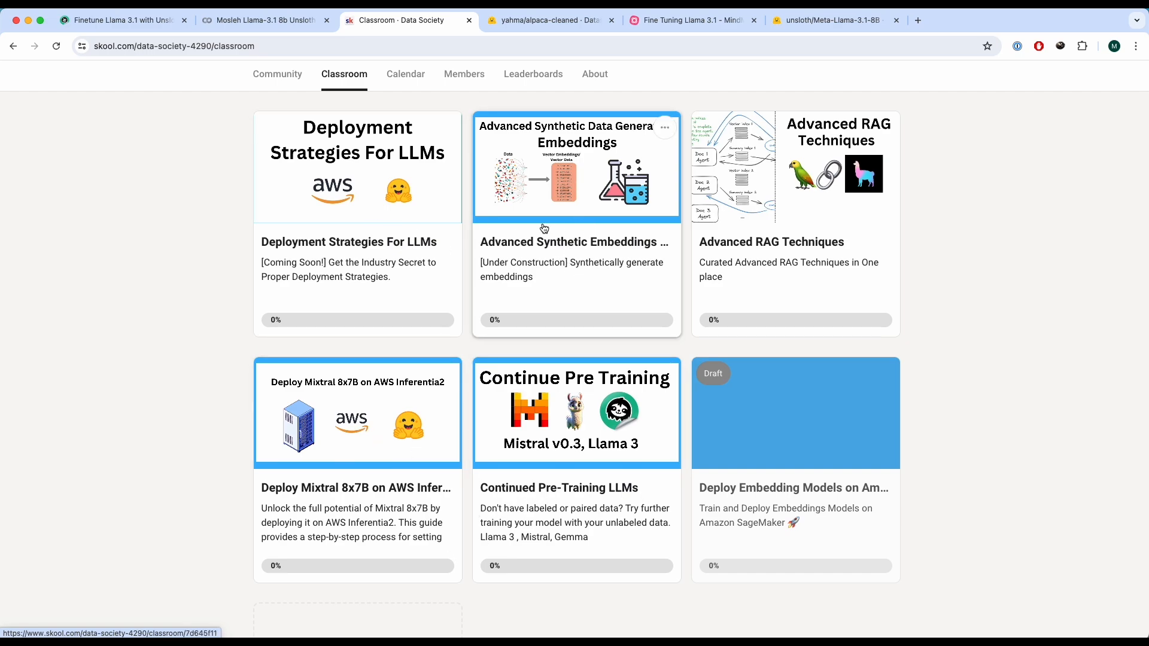
mouse_move(702, 475)
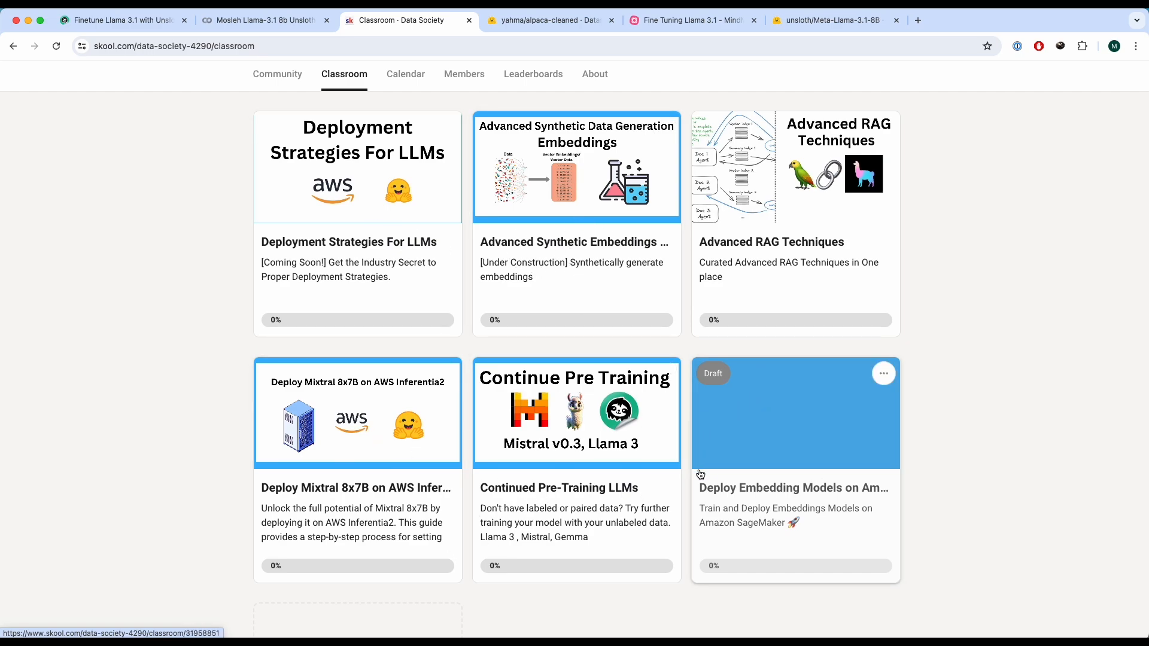
mouse_move(713, 499)
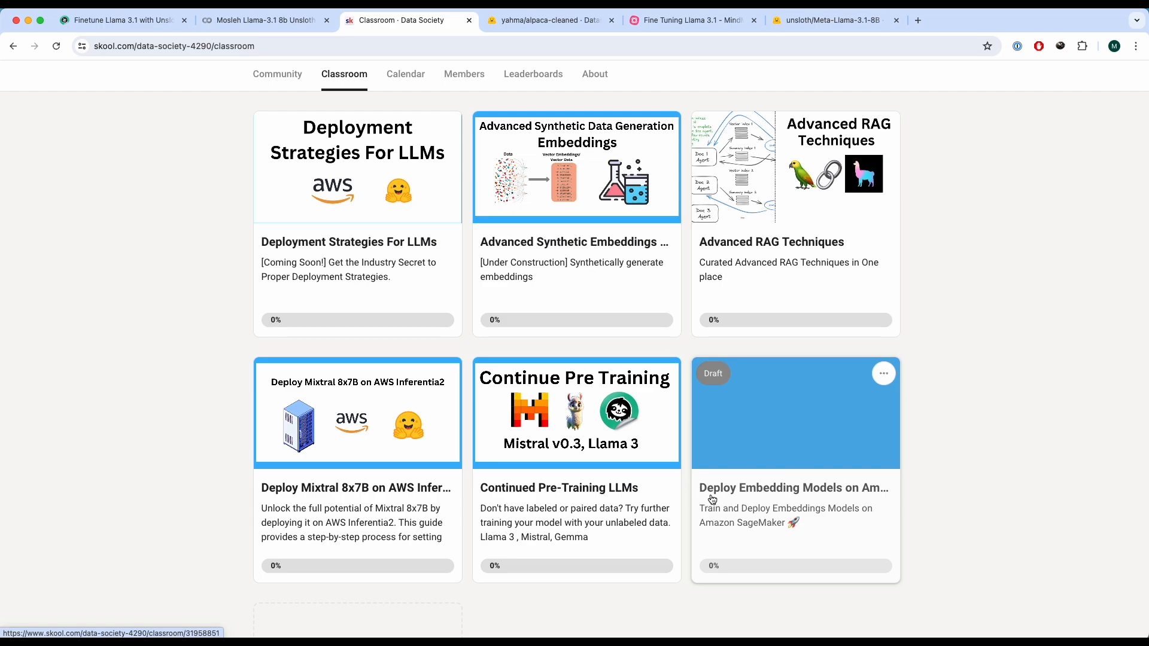
mouse_move(902, 498)
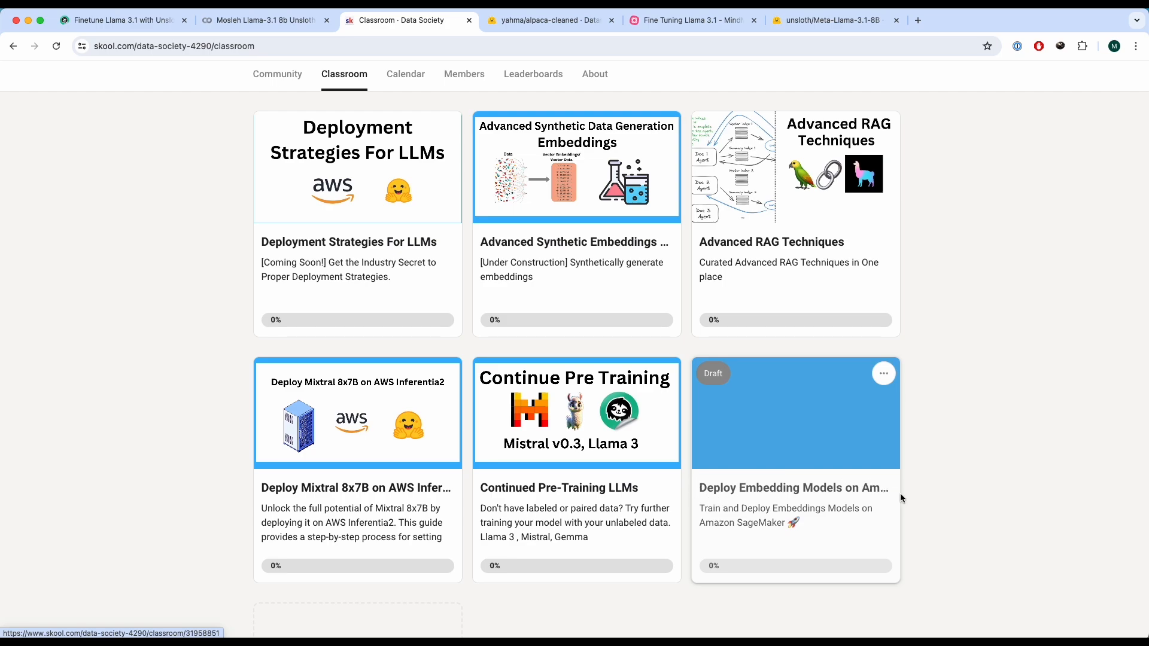
left_click(267, 20)
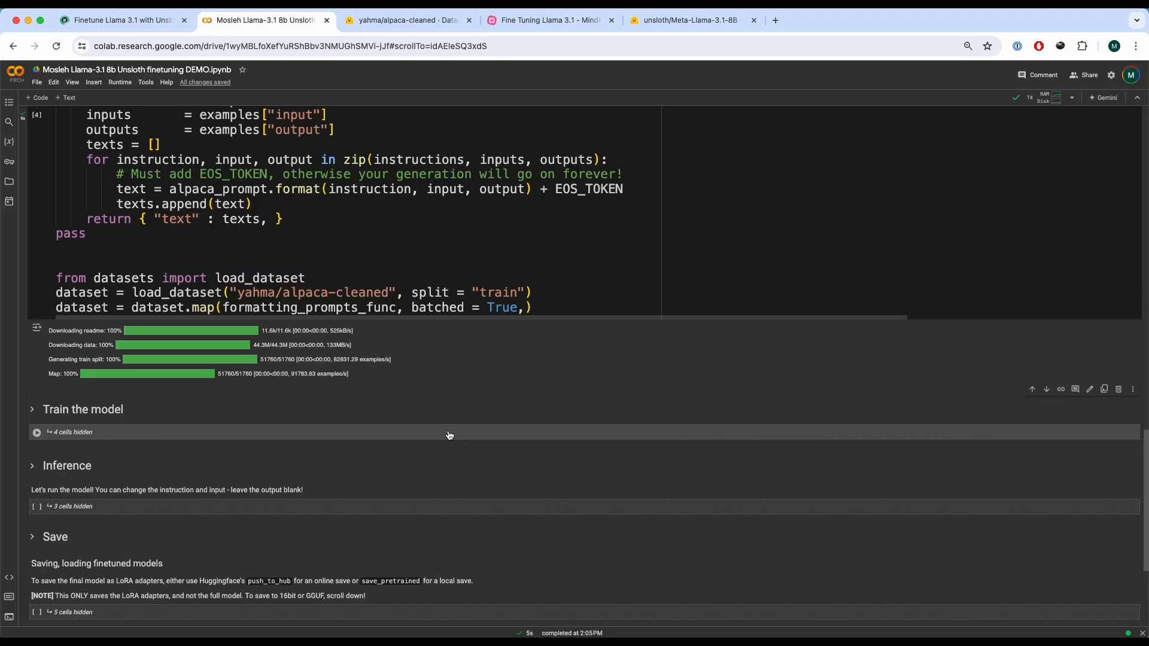
mouse_move(450, 435)
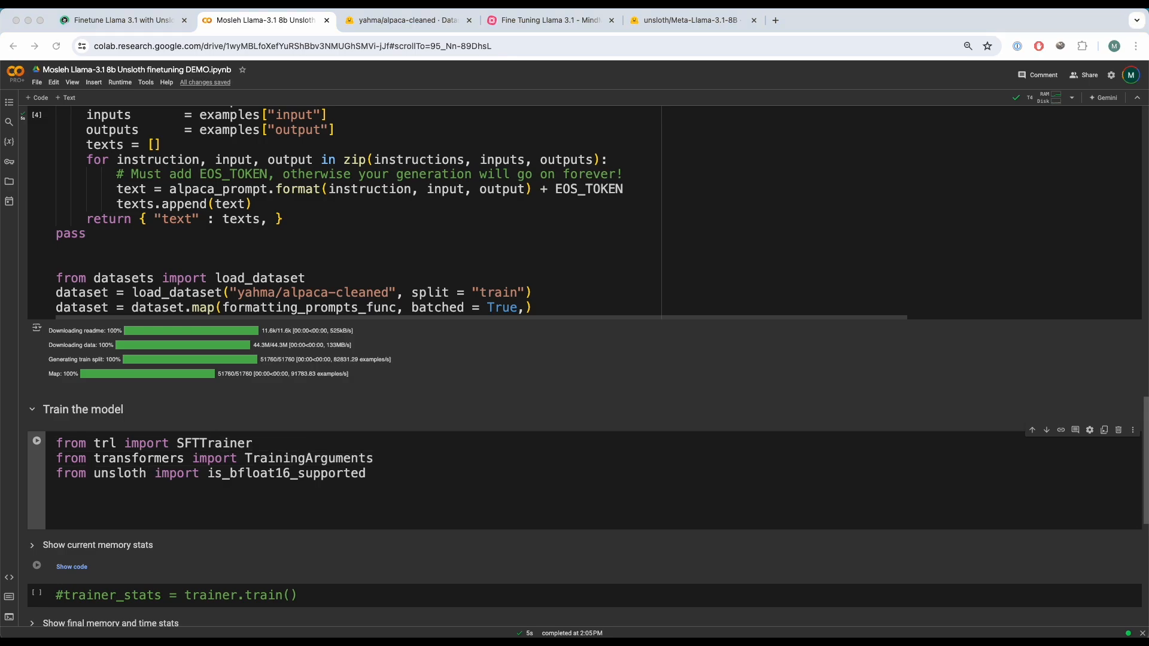
Highlight the SFTTrainer dataset and TrainingArguments block, then run the trainer setup cell
scroll("down", 3)
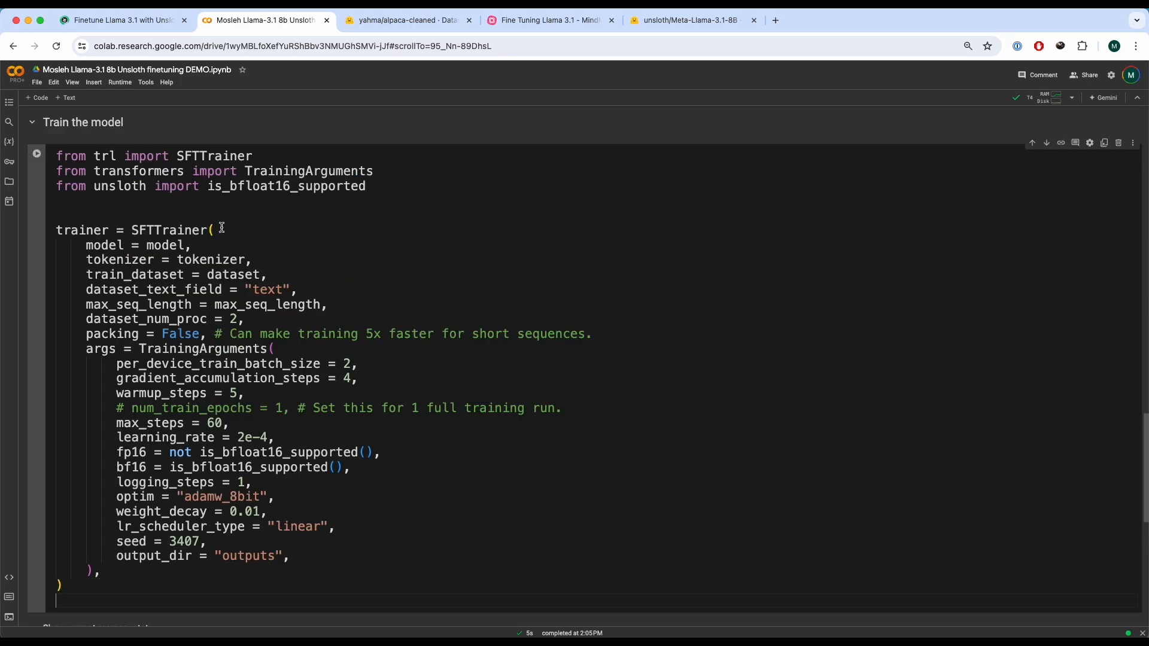
double_click(234, 275)
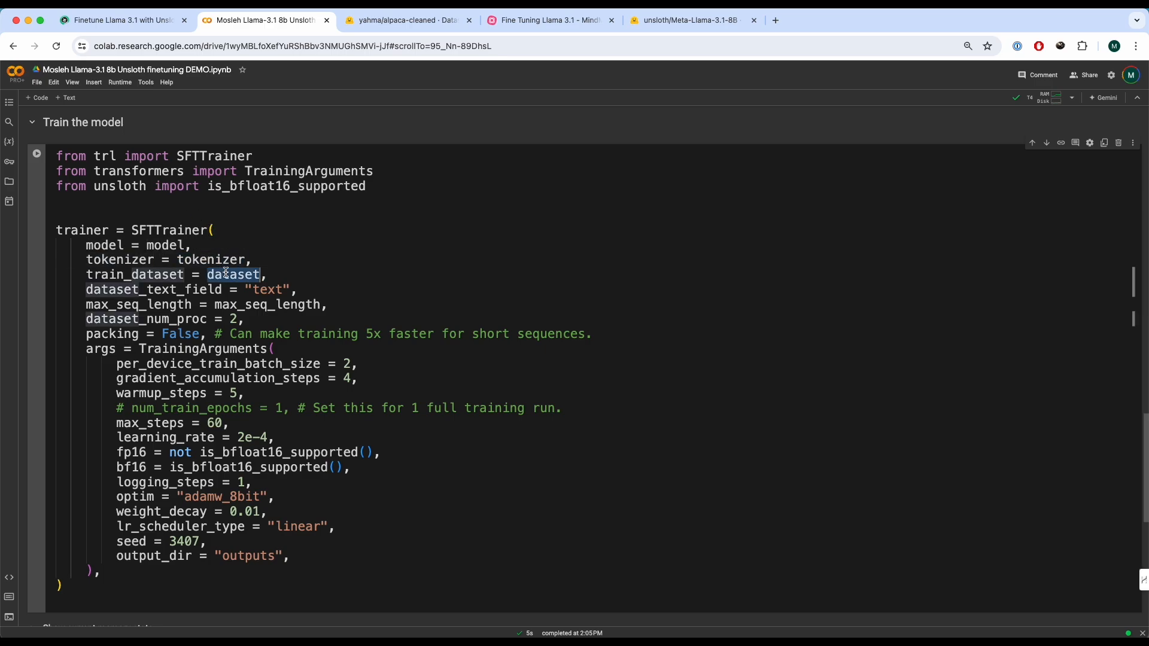
double_click(205, 348)
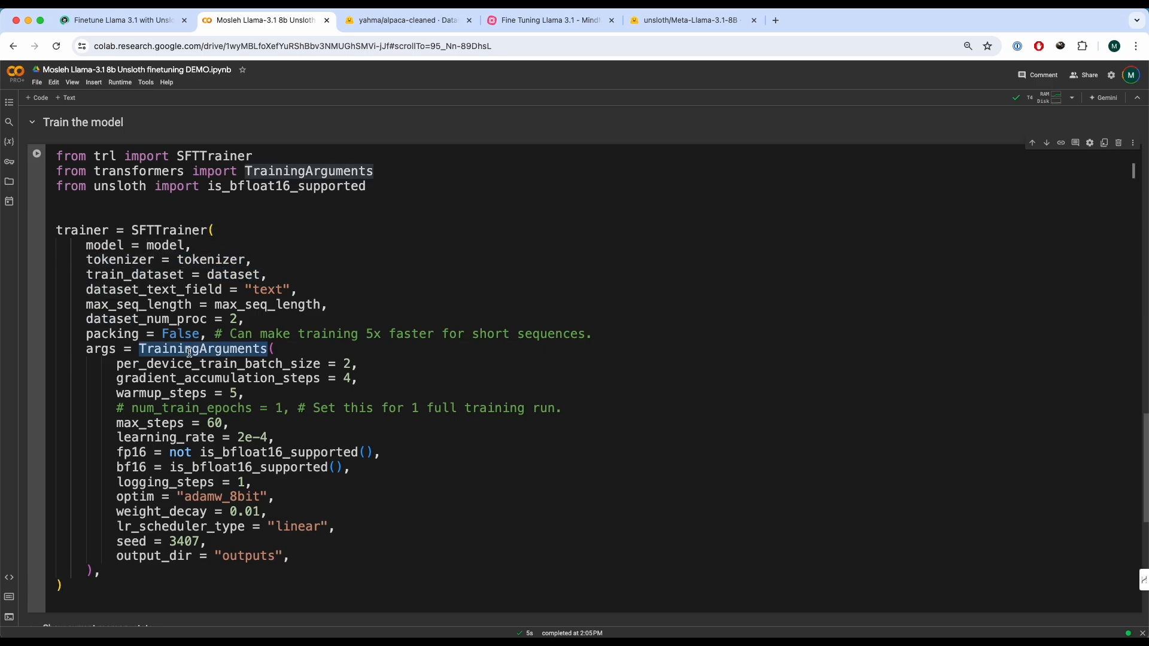
left_click_drag(116, 363, 291, 556)
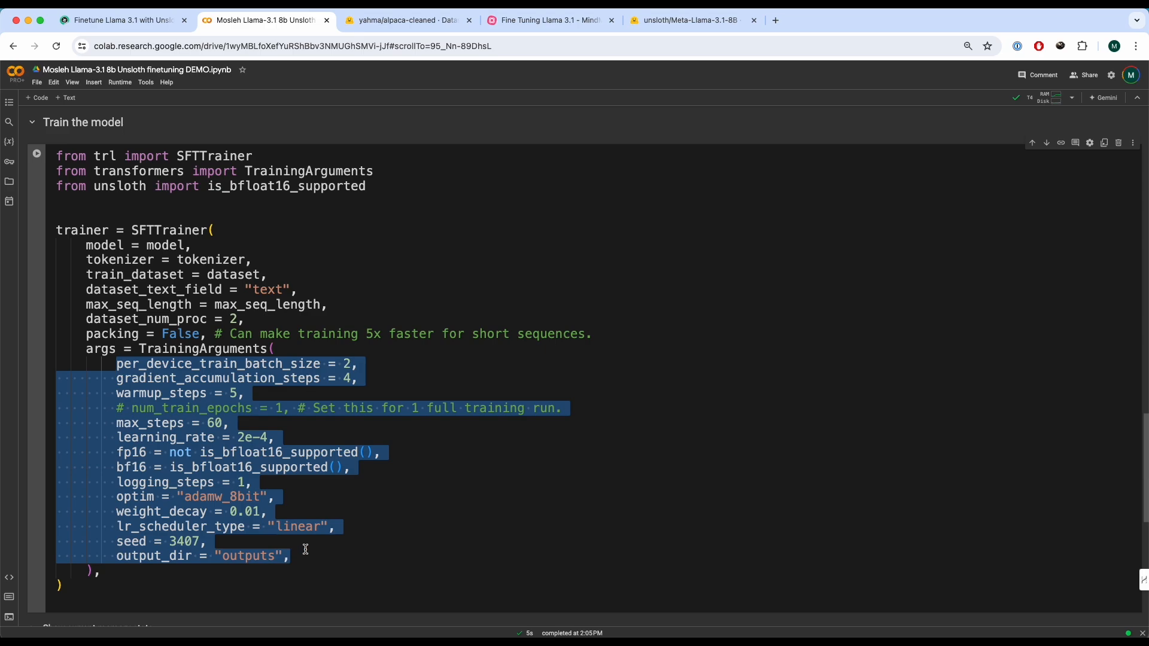
left_click(291, 556)
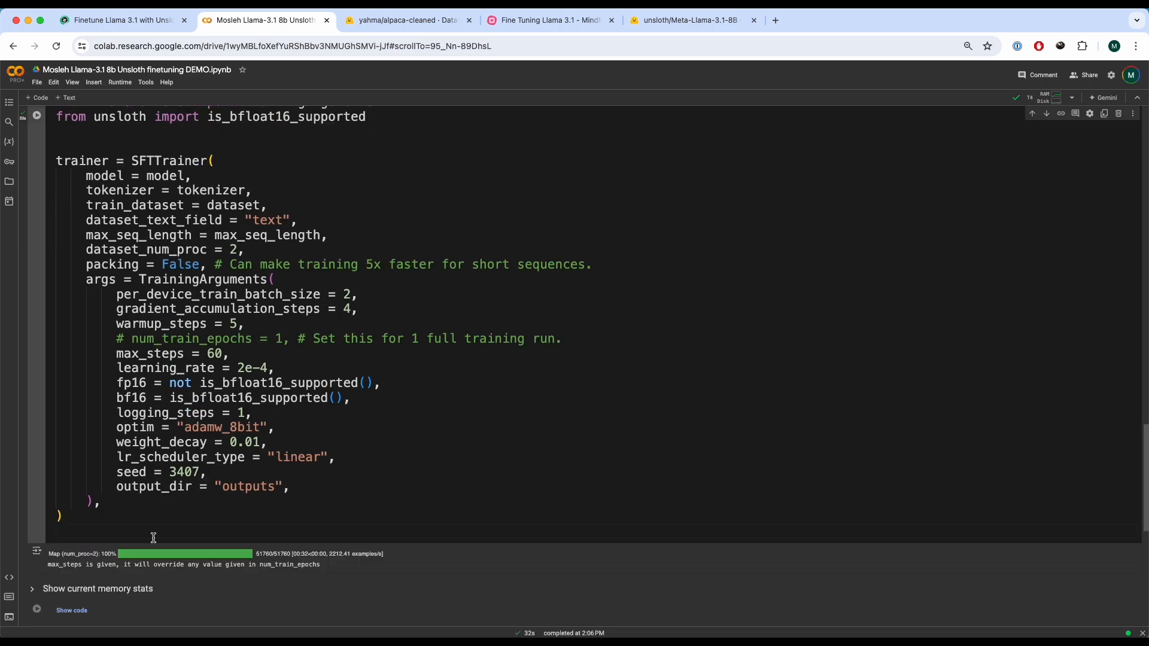
Run the 60-step training and scroll to the 460-second, 7.922 GB peak-memory stats
scroll("down", 3)
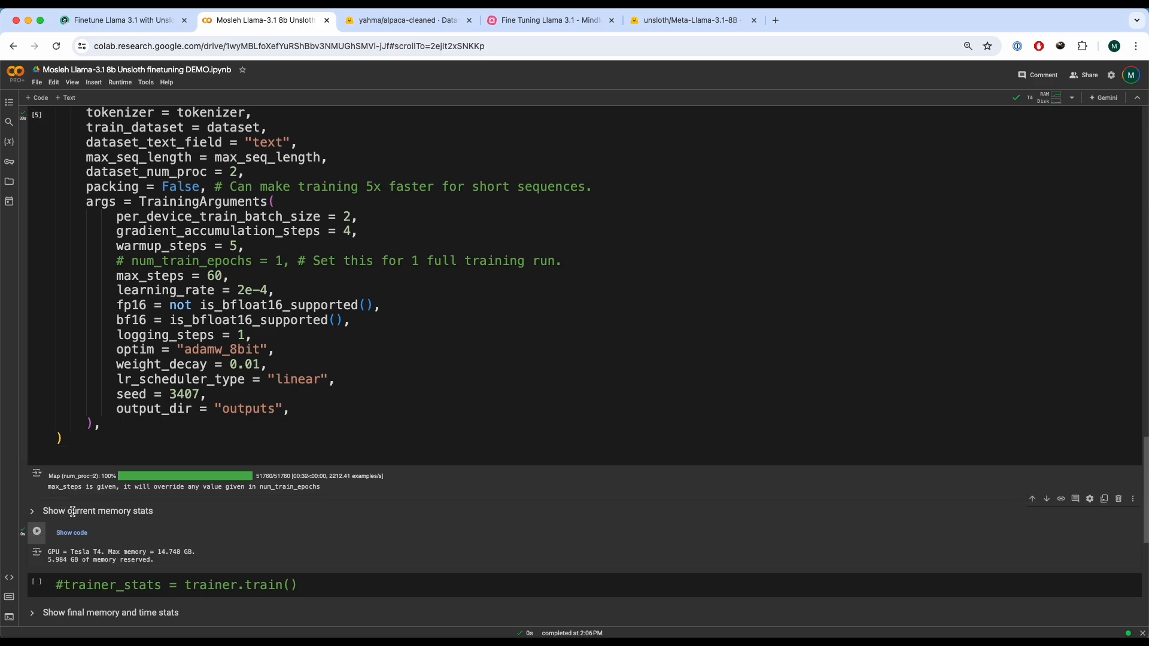
scroll("down", 3)
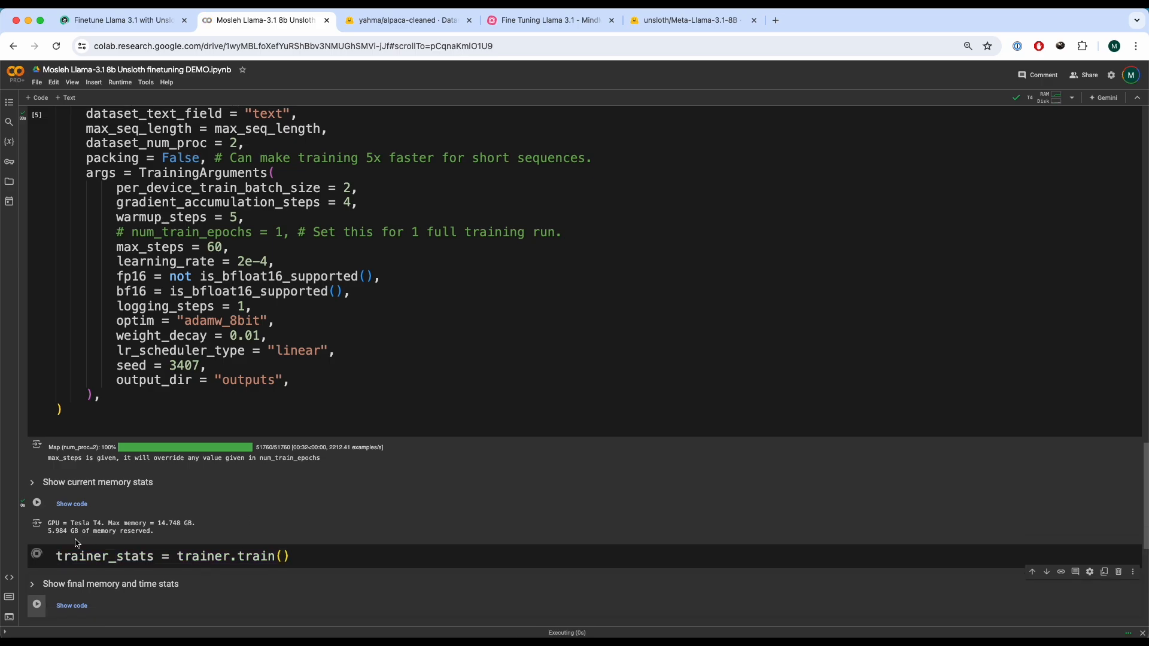
left_click(36, 556)
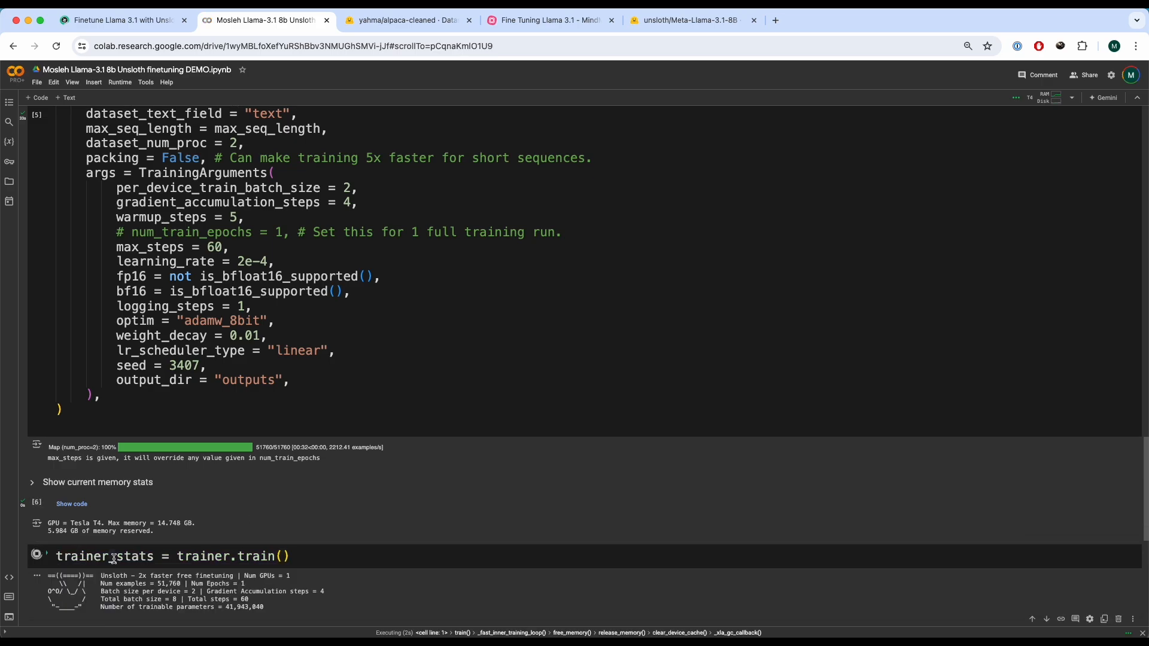
scroll("down", 3)
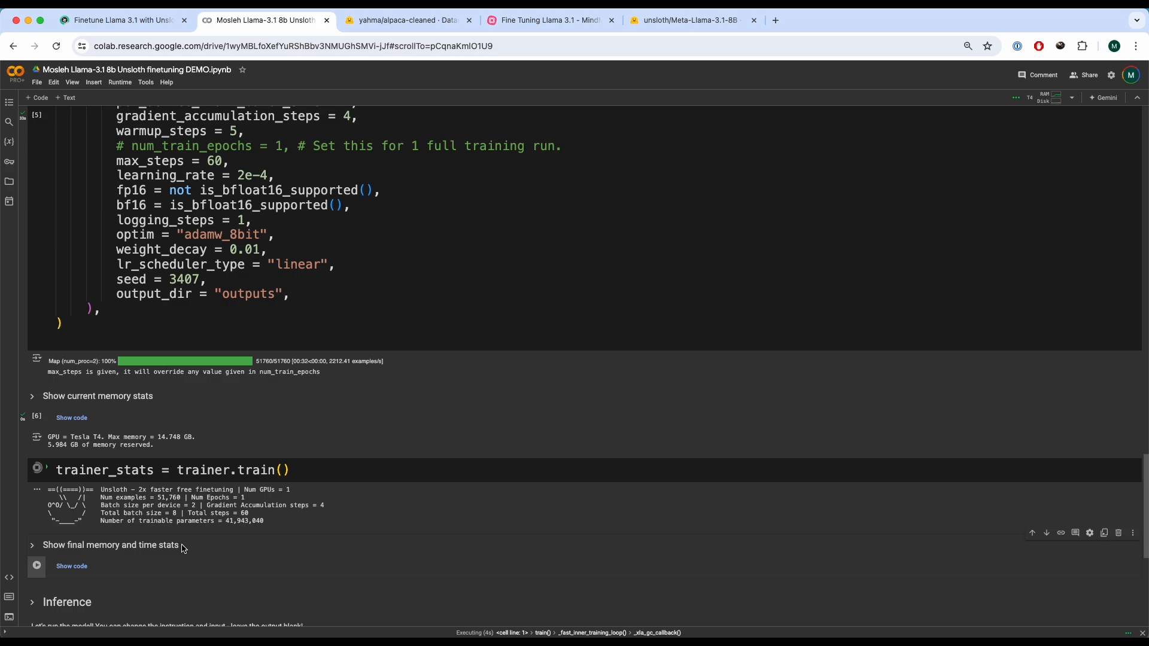
scroll("down", 3)
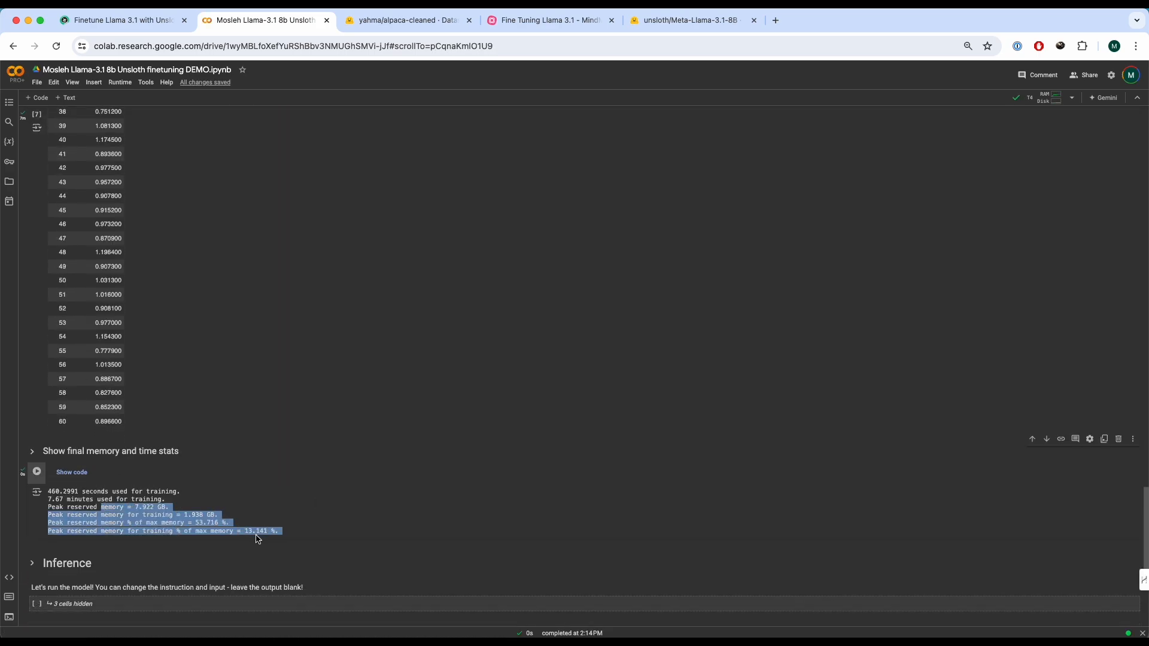
Scroll down past the training stats toward the Inference section
scroll("down", 3)
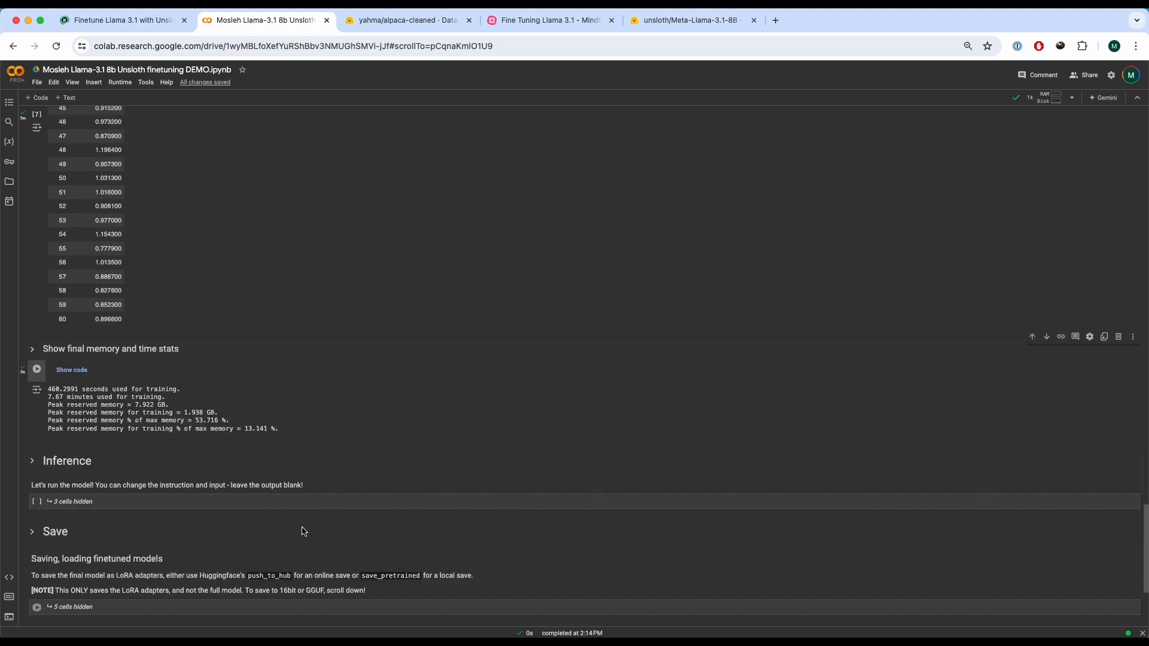
mouse_move(68, 401)
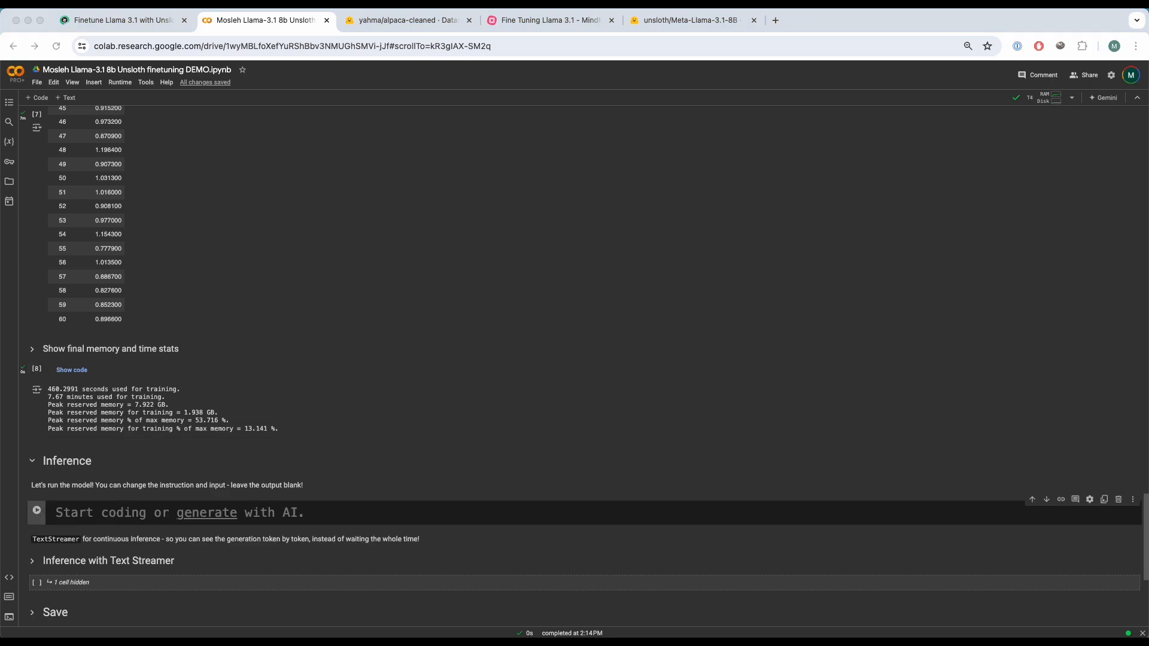
Enable FastLanguageModel.for_inference(model) and check the Fibonacci output ending in 75025
type("FastLanguageModel.for_inference(model)")
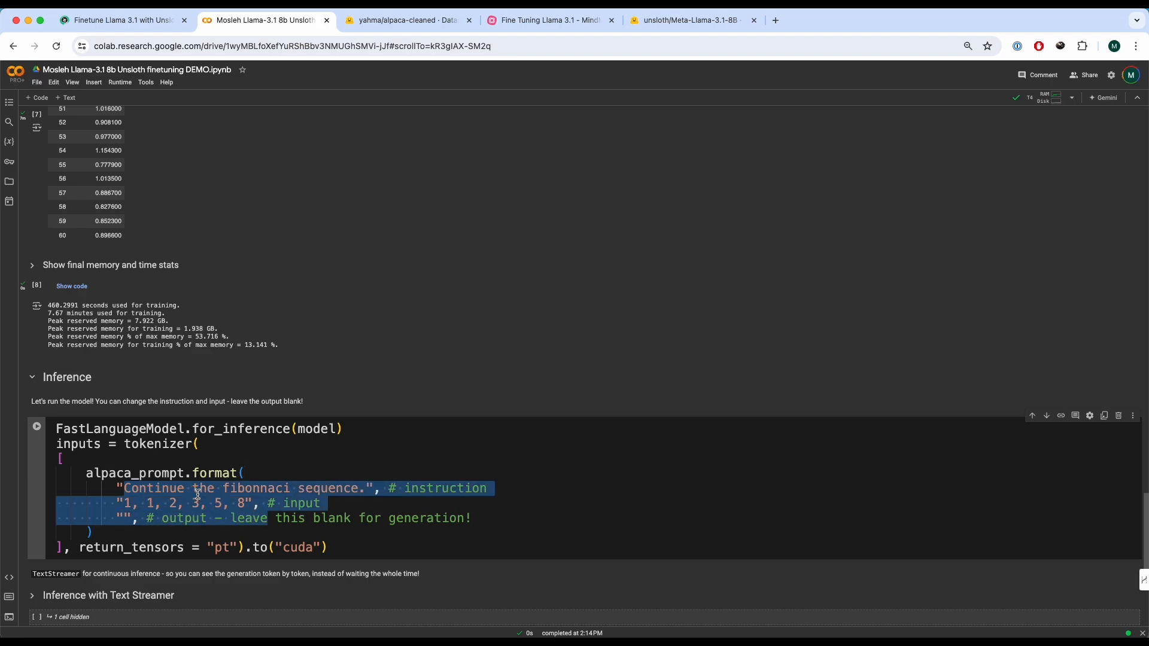
double_click(134, 473)
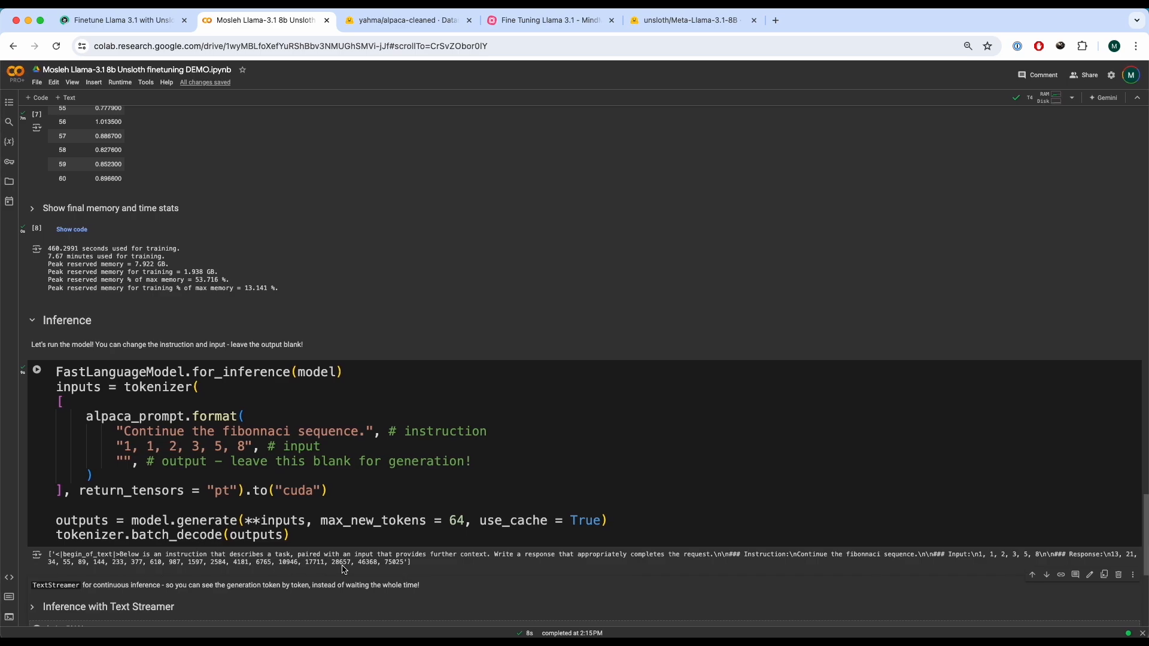
mouse_move(1111, 556)
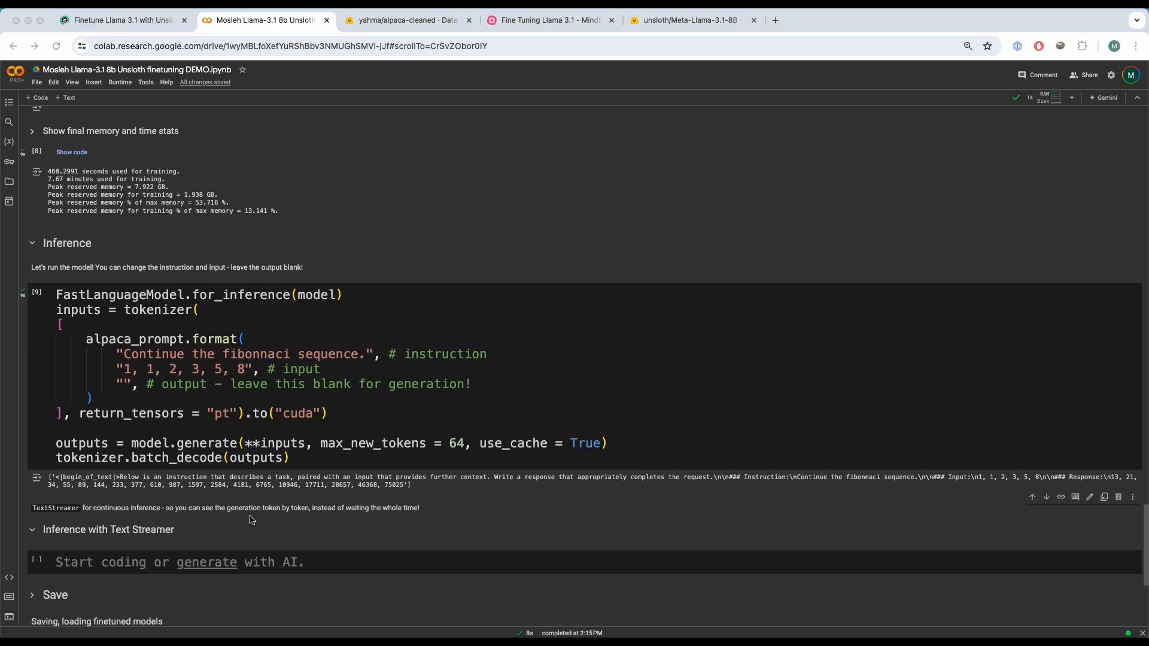
mouse_move(284, 575)
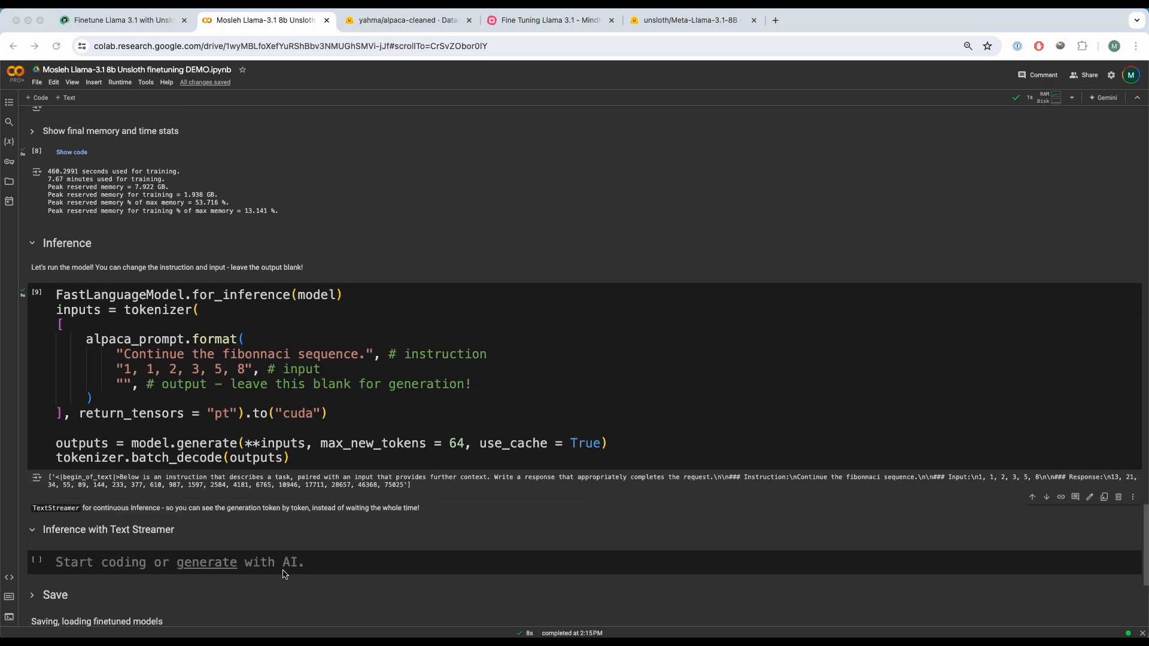
double_click(396, 484)
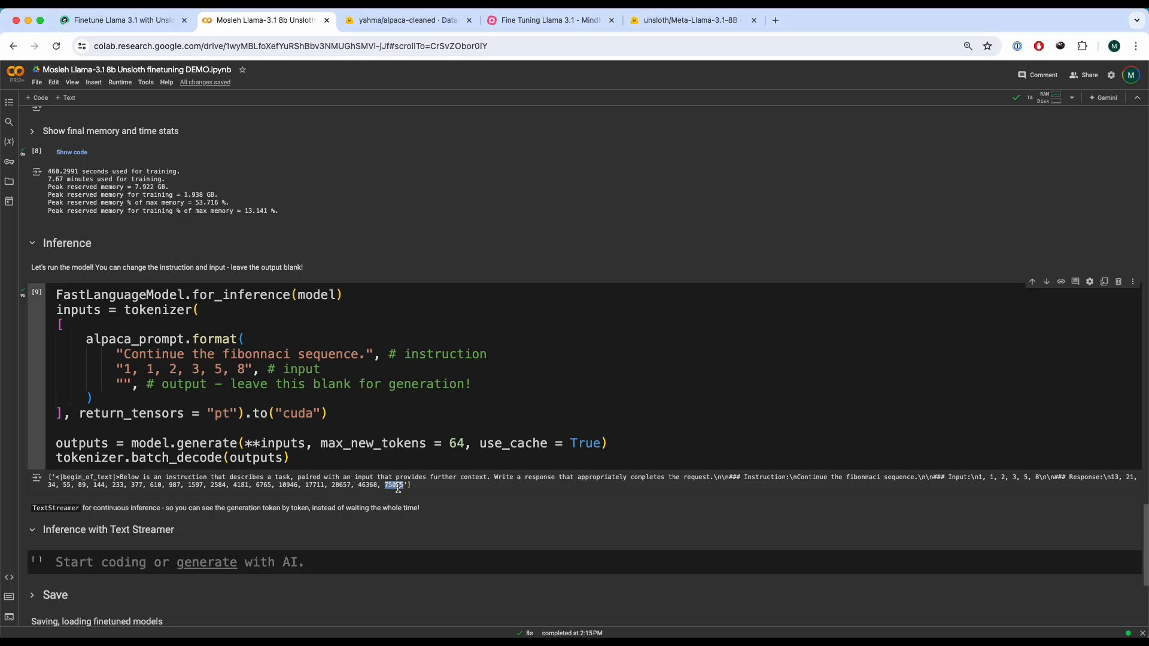
scroll("down", 3)
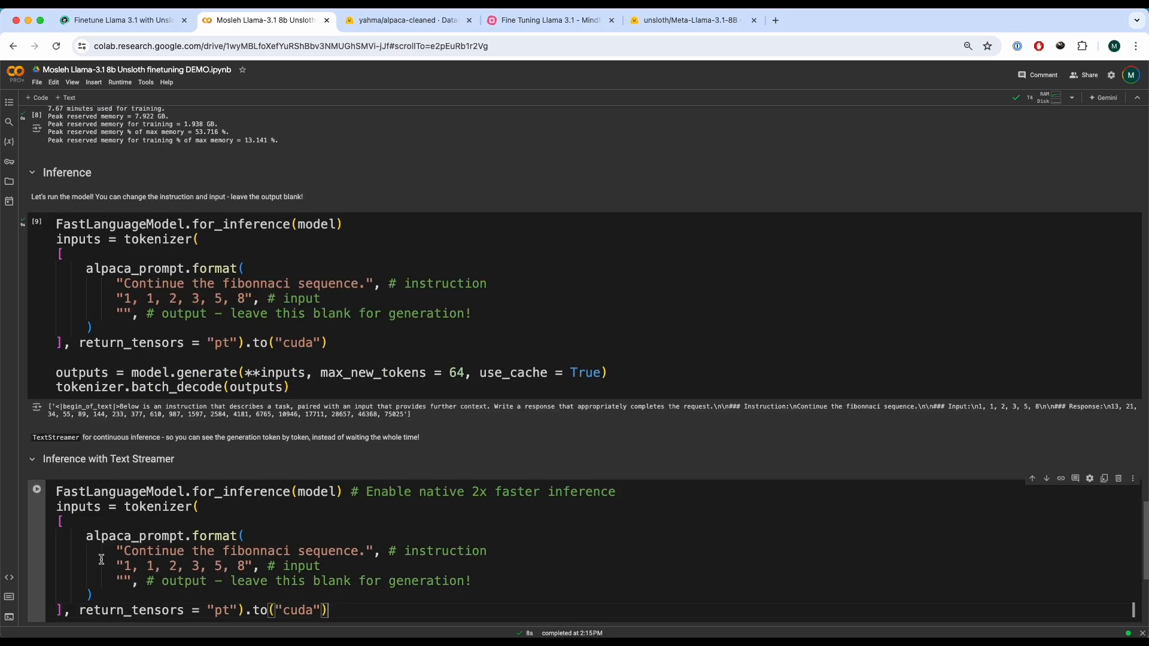
Import TextStreamer, pass text_streamer to generate, and run the streaming inference cell
scroll("down", 3)
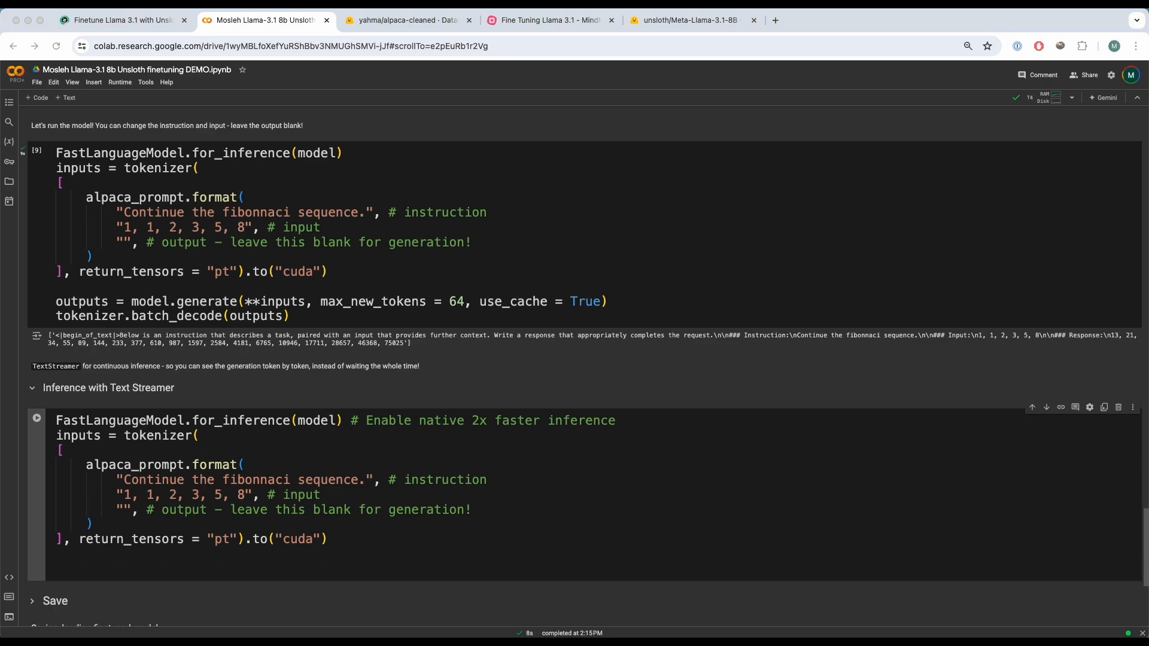
type("from transformers import TextStreamer")
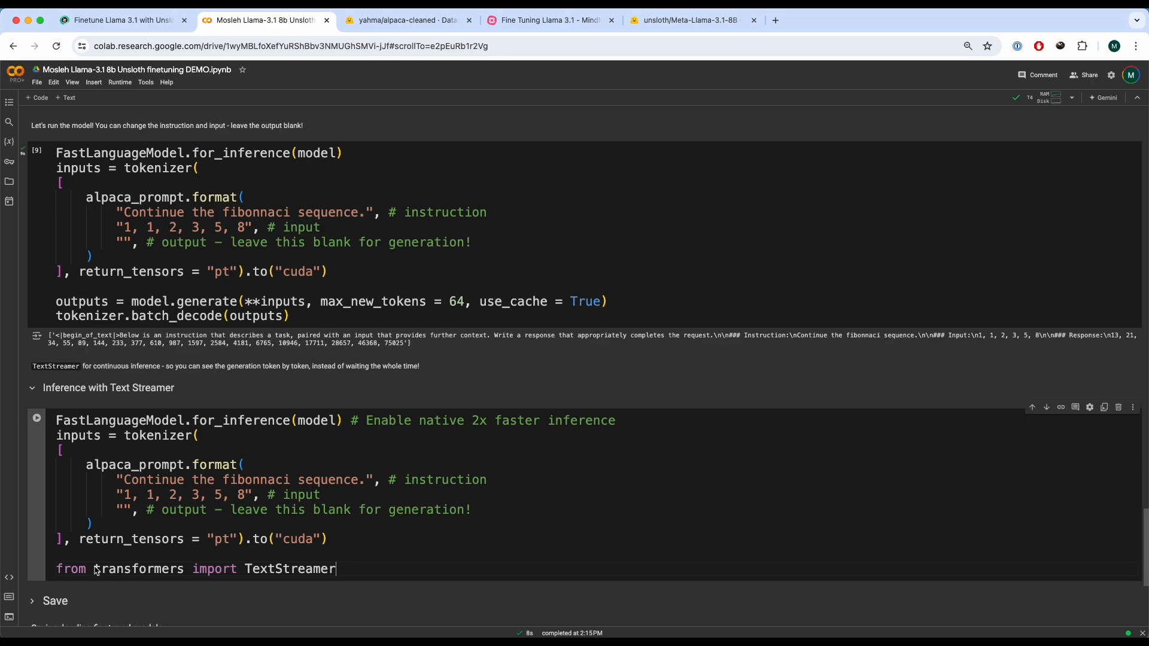
scroll("down", 3)
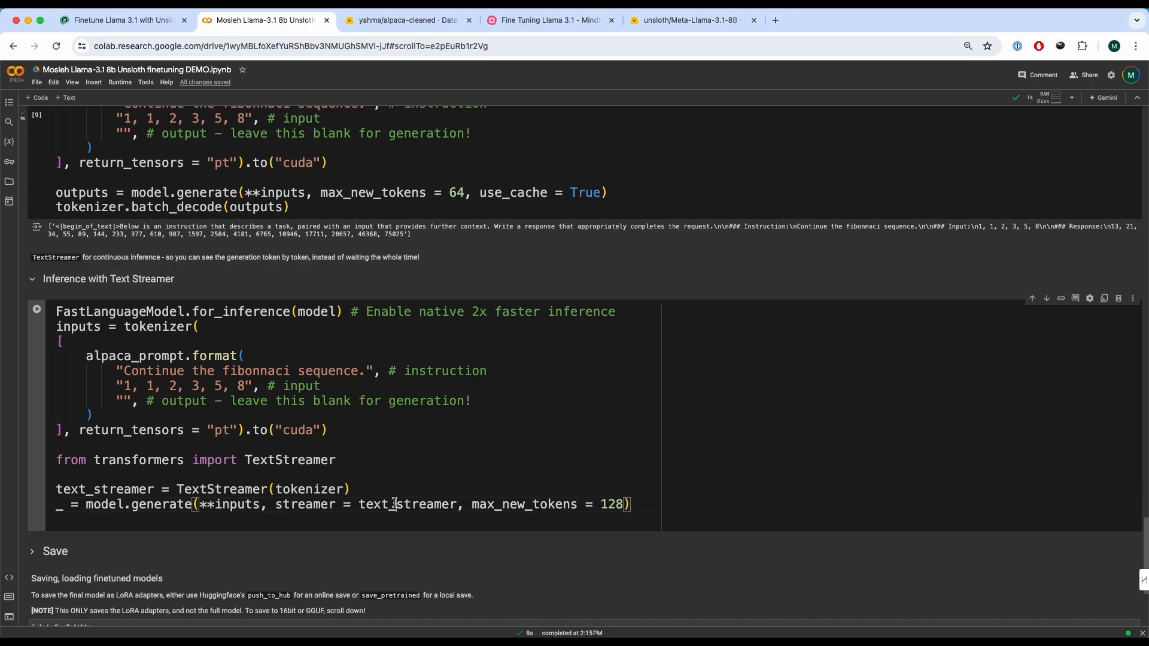
double_click(524, 505)
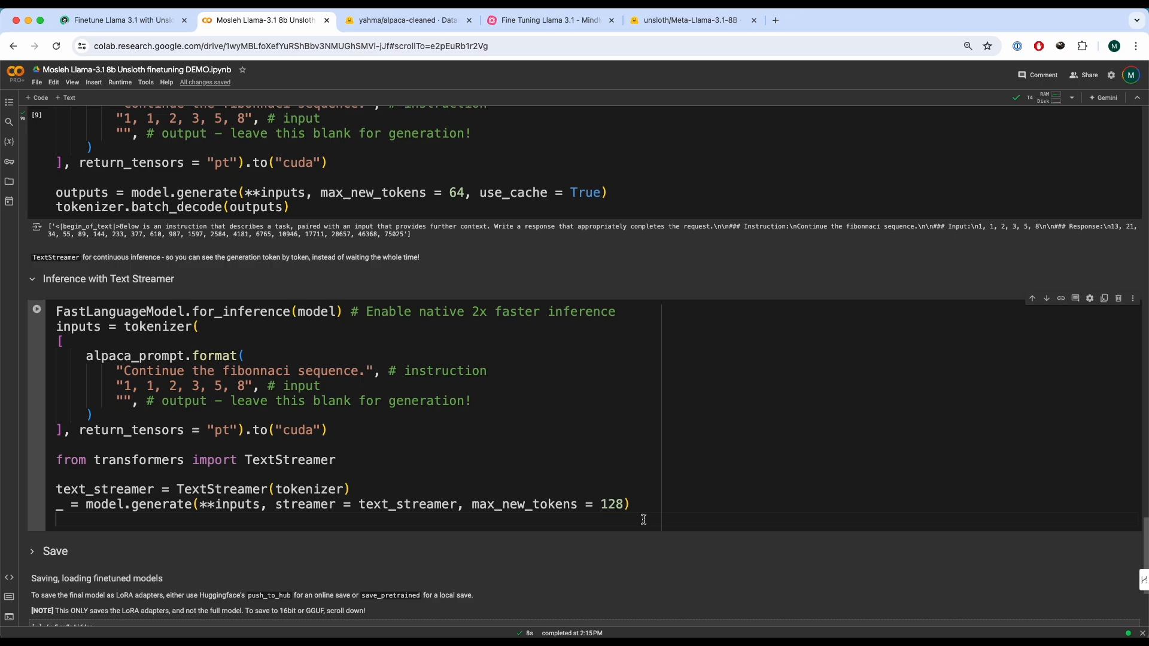
left_click(38, 308)
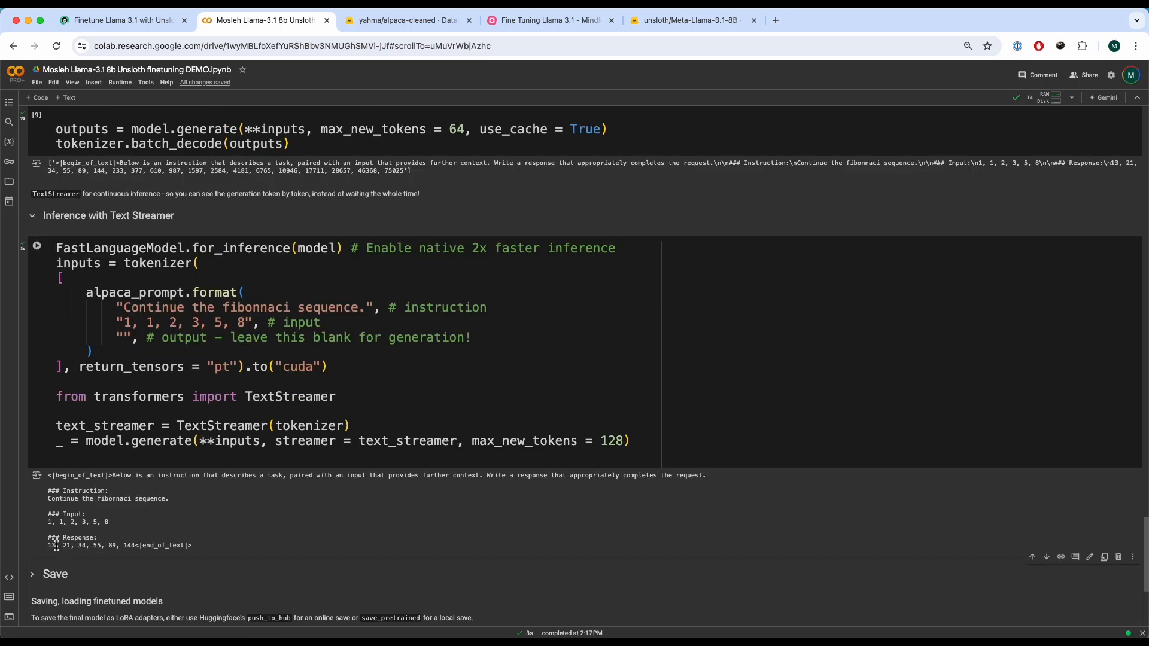
Run the local save_pretrained cell to write the lora_model files
left_click(37, 245)
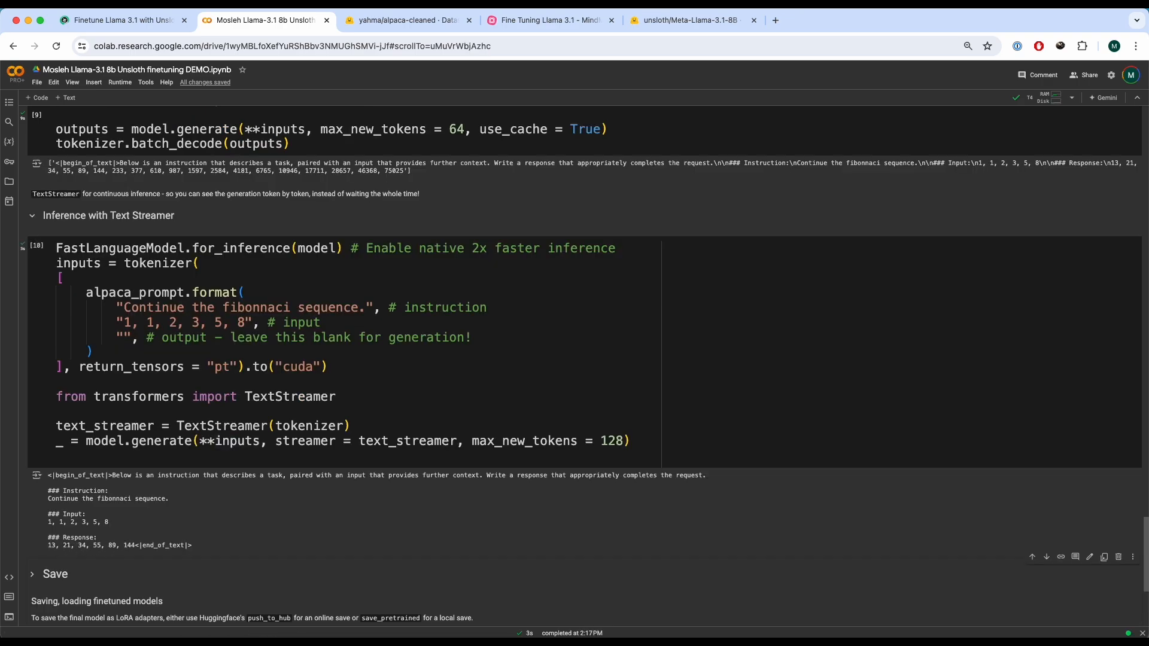
left_click(37, 246)
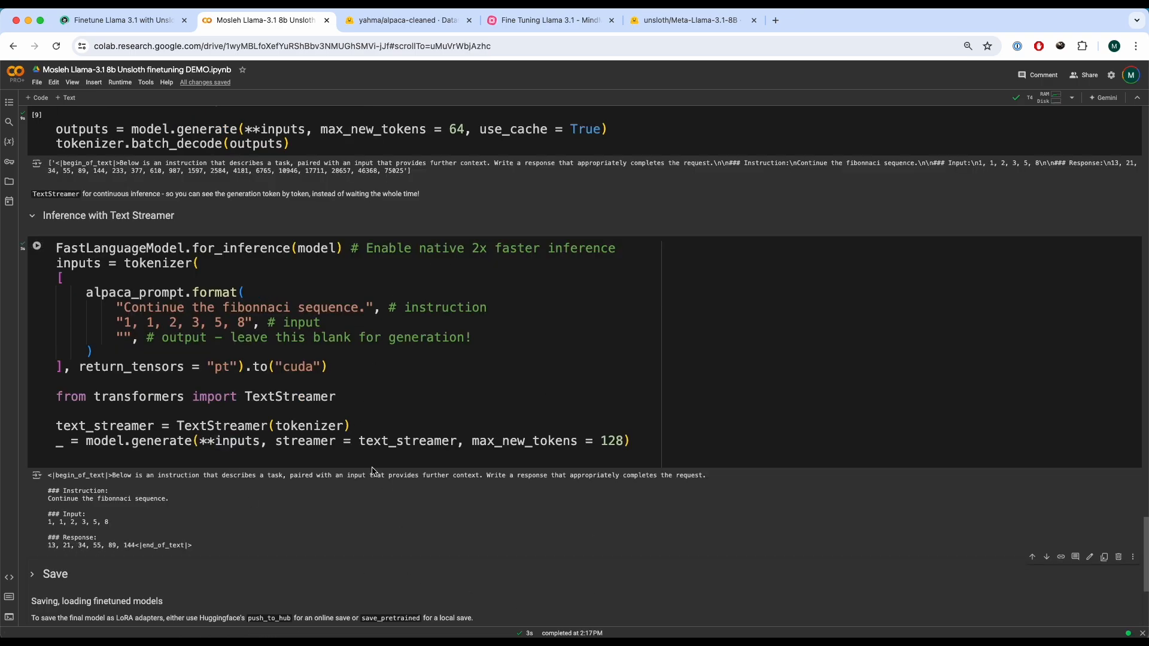
mouse_move(385, 483)
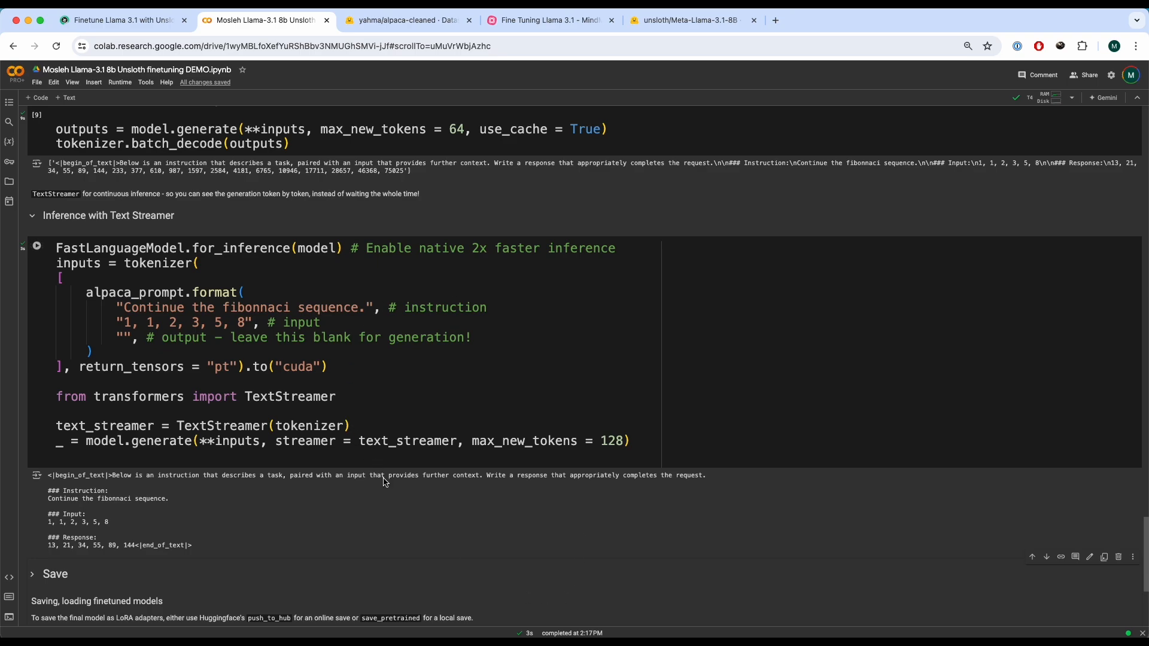
scroll("down", 3)
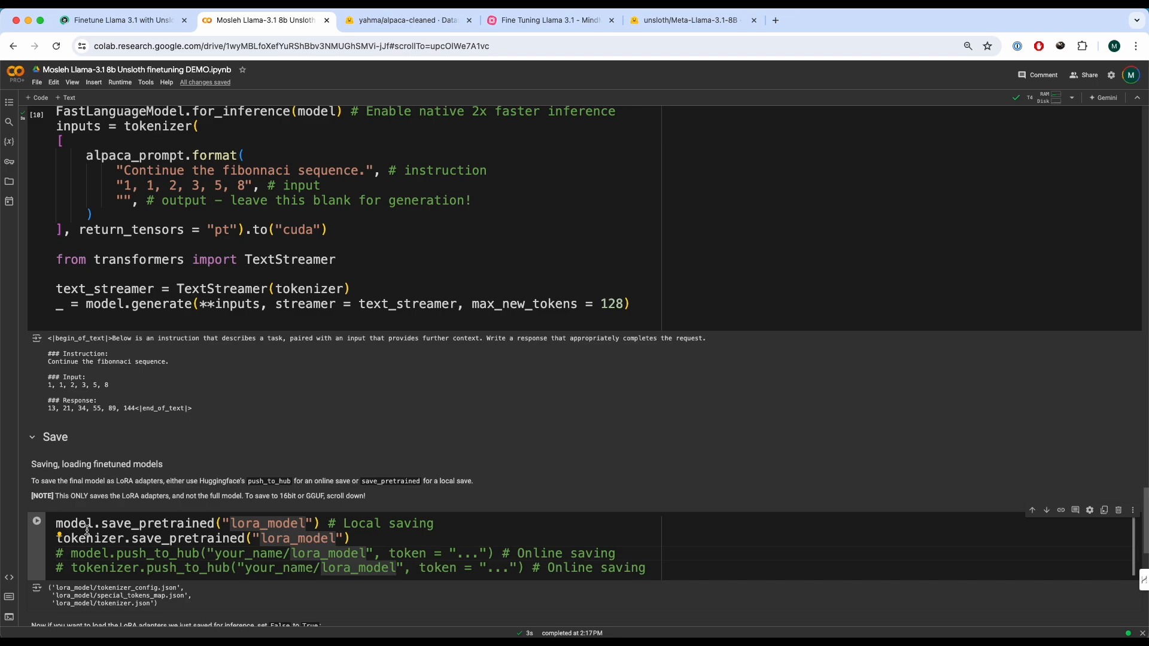
double_click(88, 555)
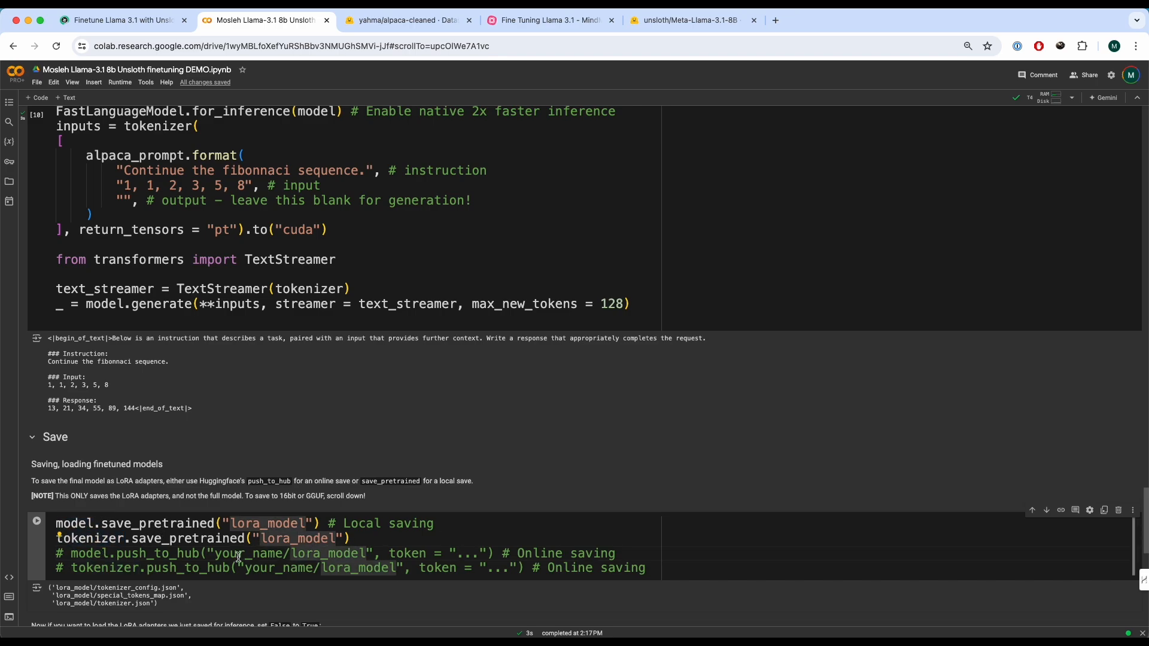
double_click(290, 554)
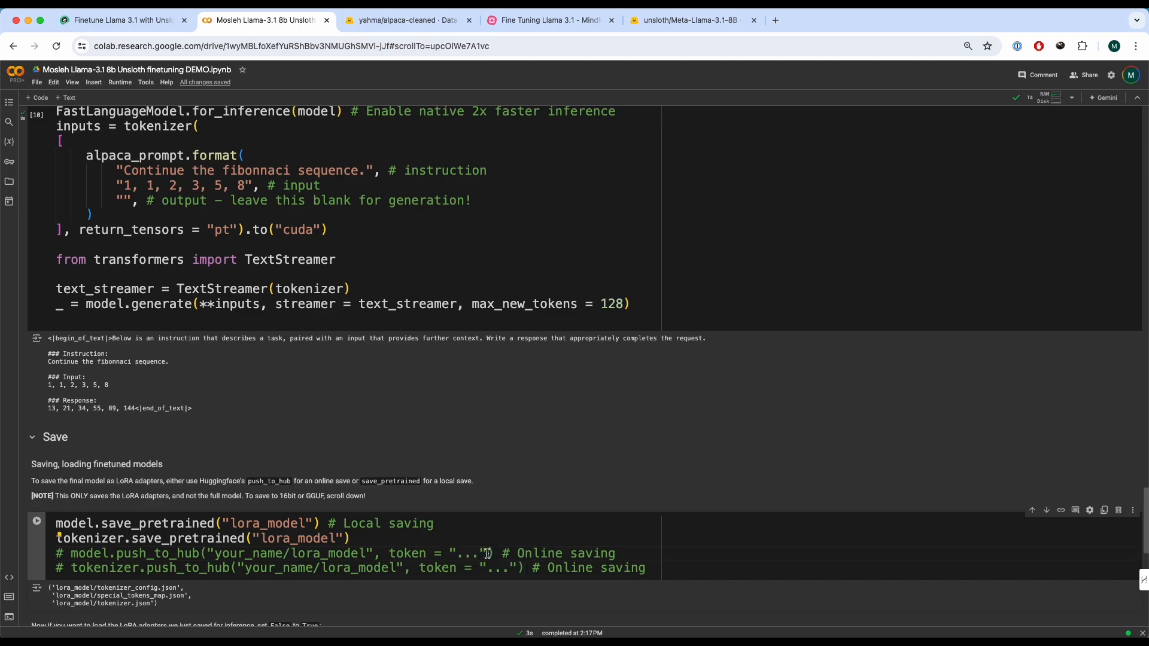
double_click(473, 554)
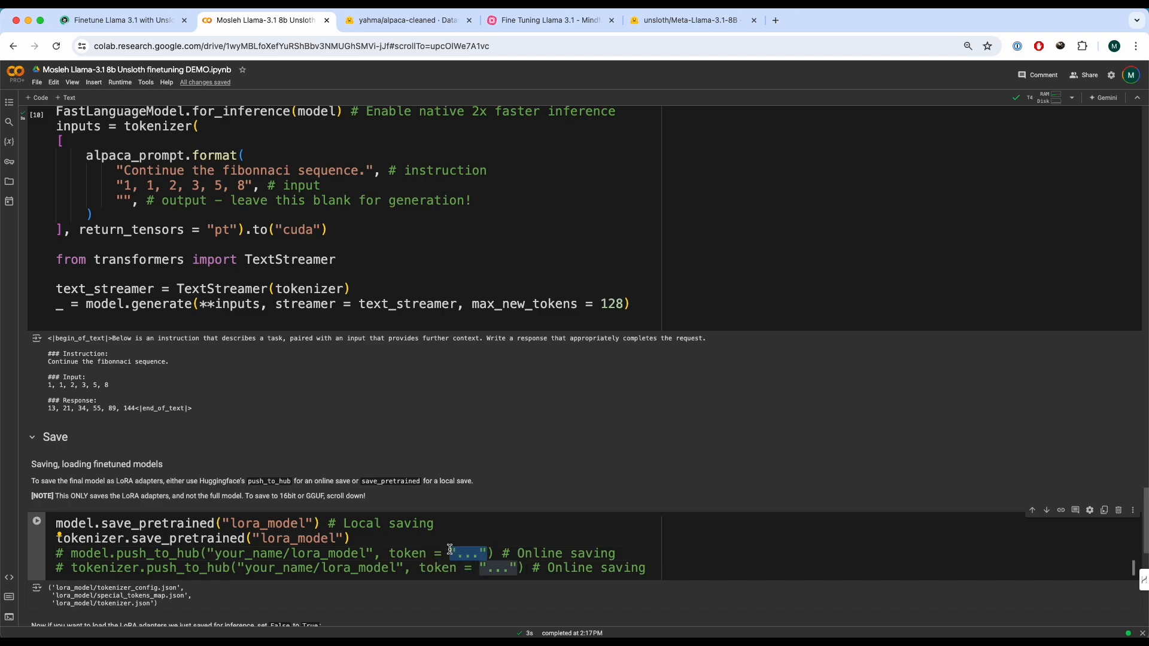
scroll("down", 3)
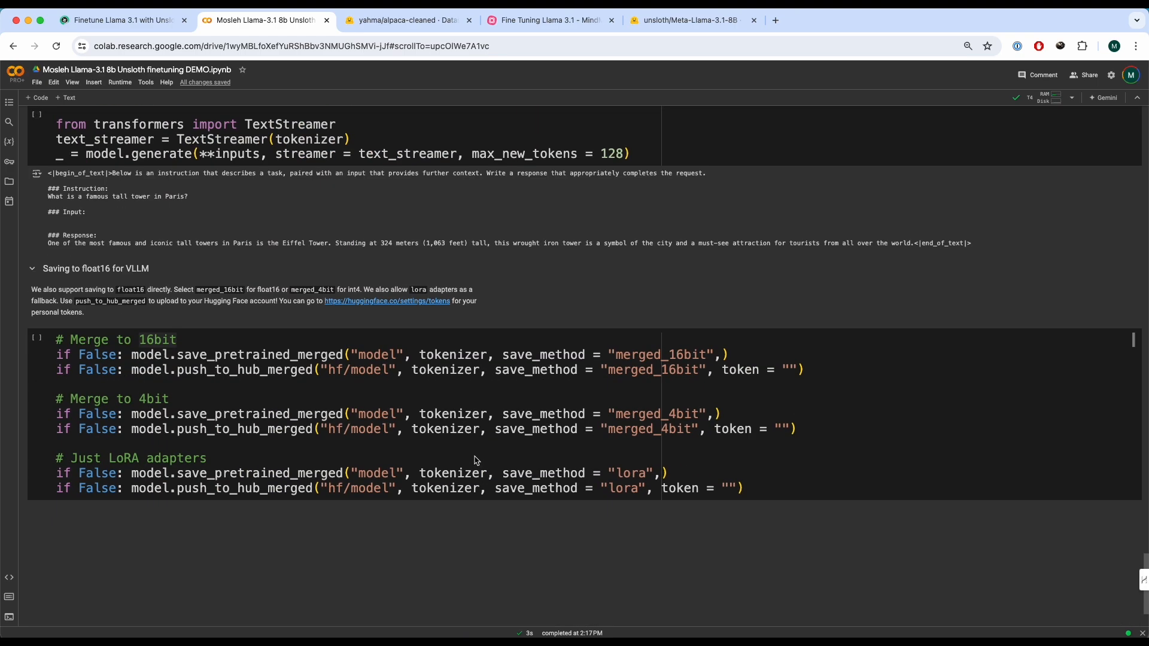
scroll("down", 3)
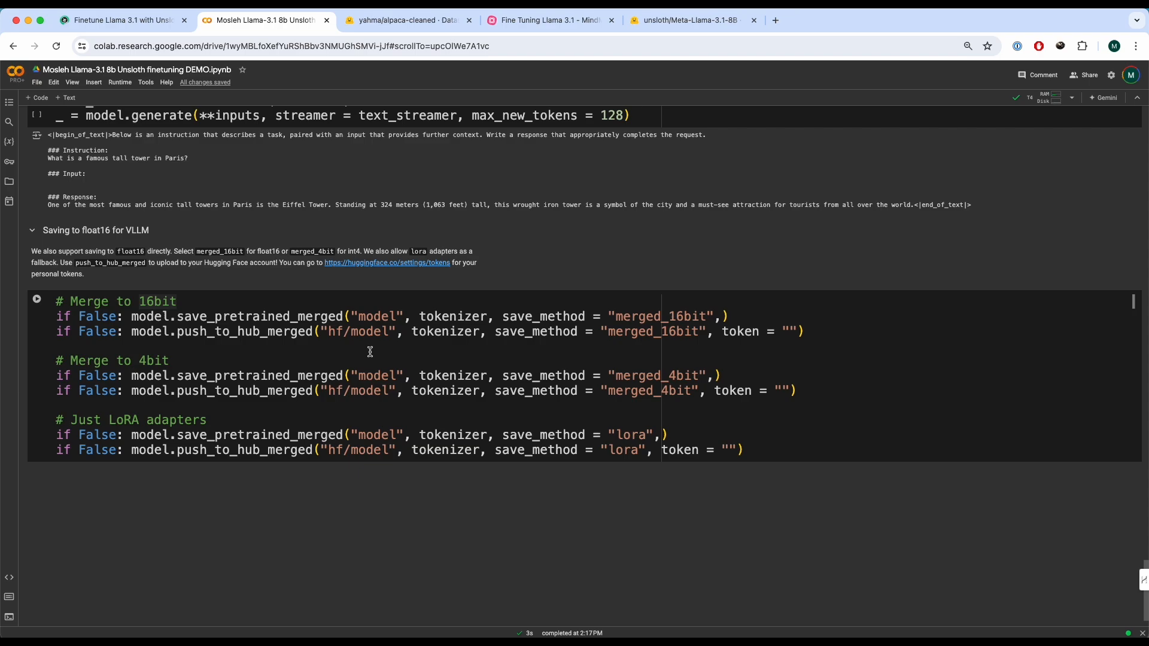
mouse_move(362, 356)
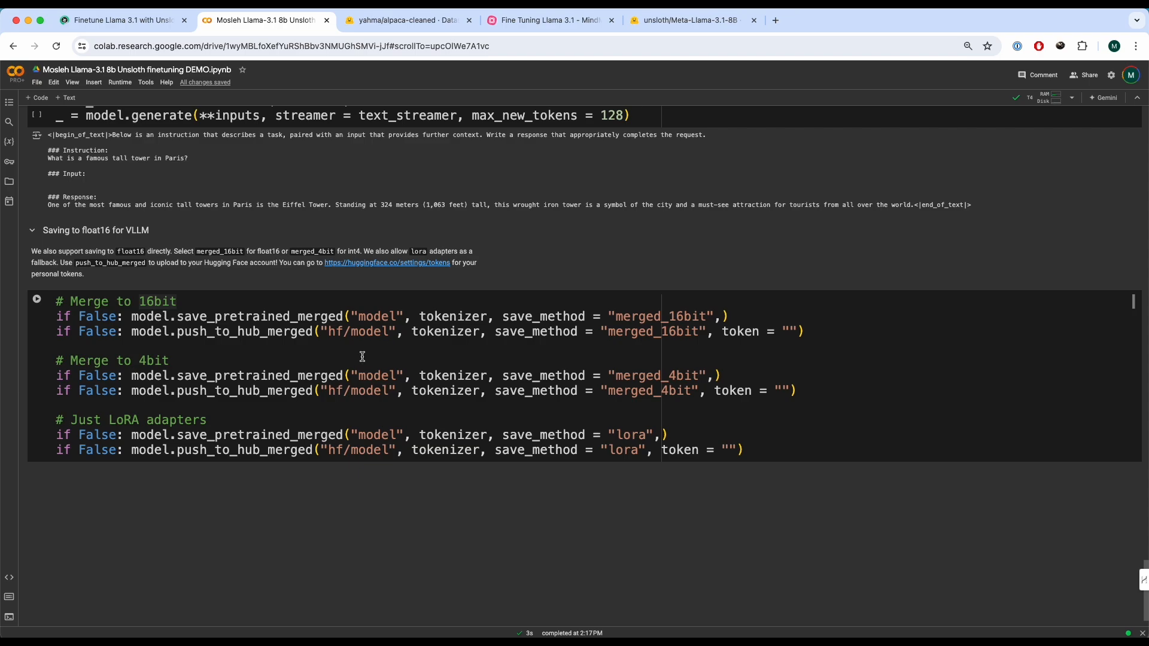